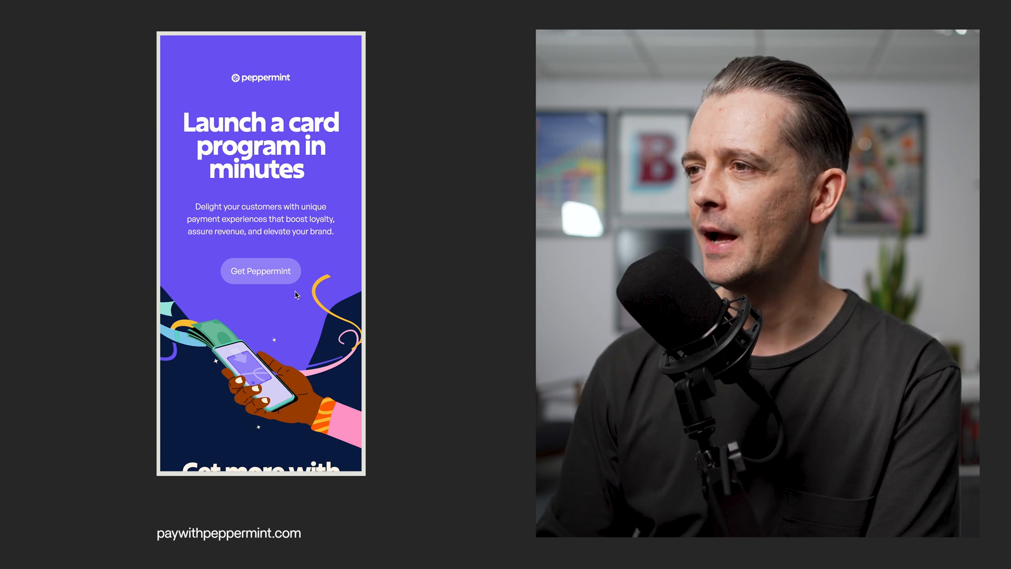
mouse_move(177, 296)
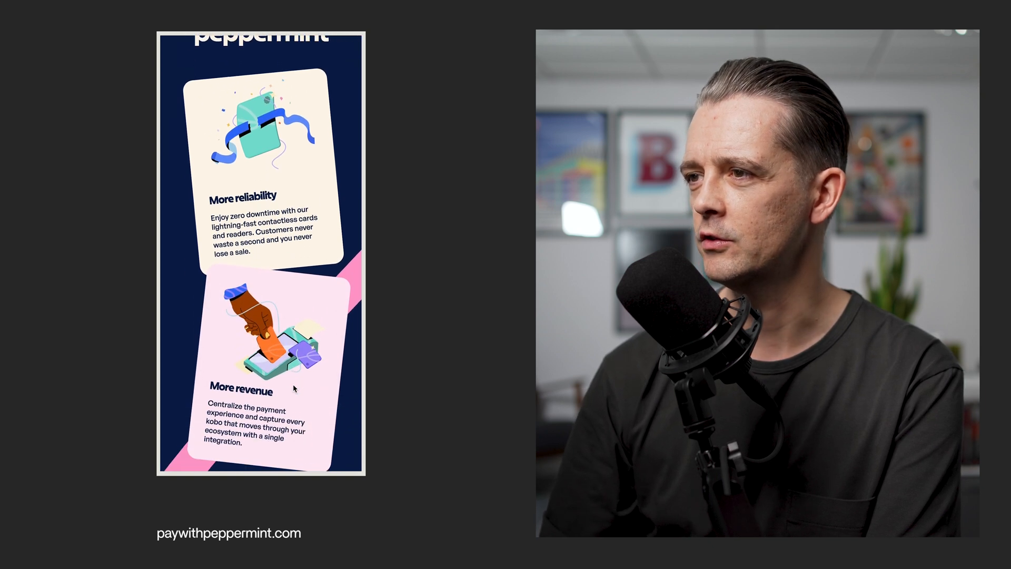
Scroll Peppermint's homepage from the card-program hero through the More reliability, revenue, control and loyalty cards.
scroll(down, 3)
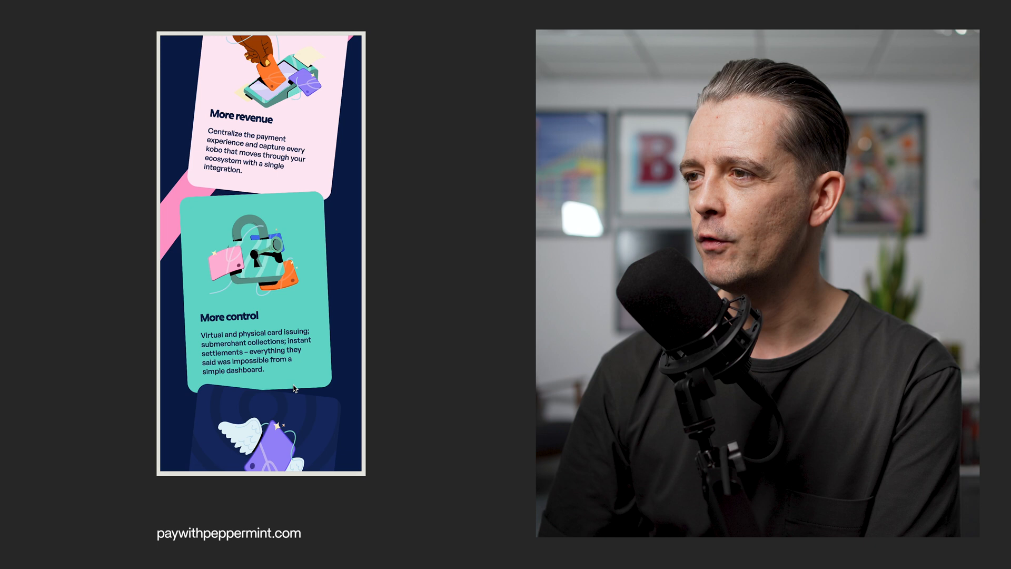
scroll(down, 3)
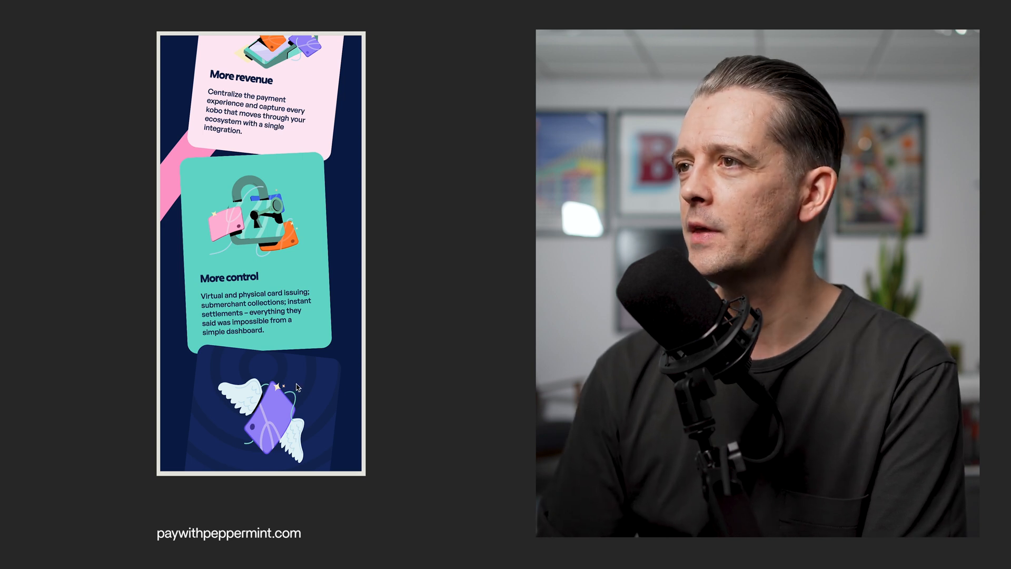
scroll(down, 3)
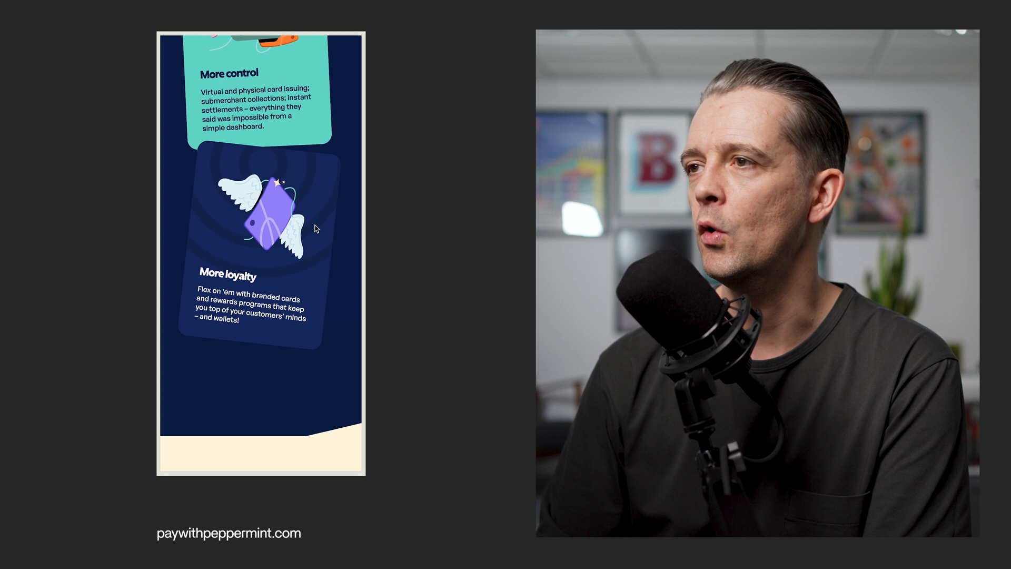
scroll(down, 3)
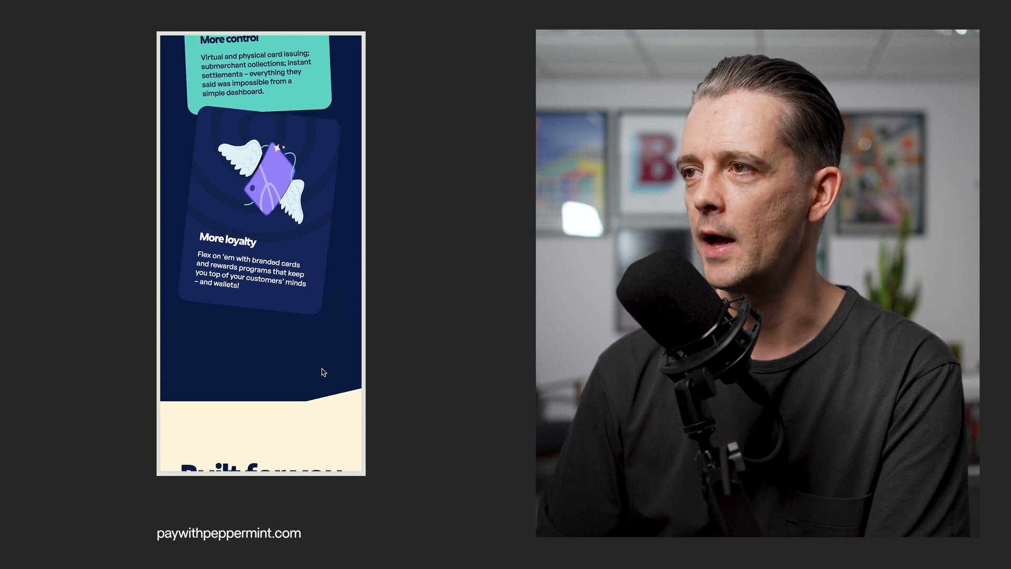
scroll(down, 3)
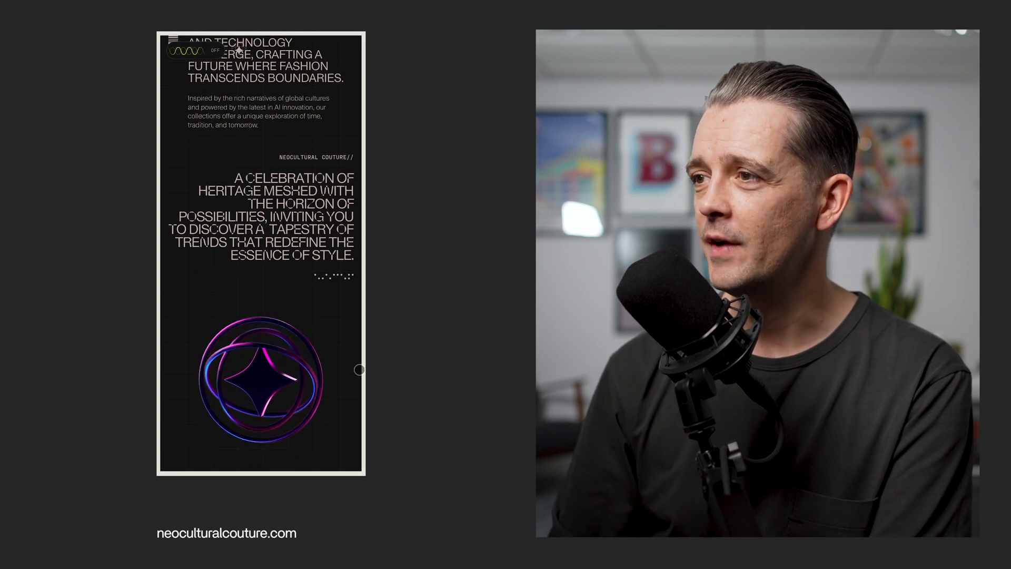
Scroll neoculturalcouture.com past the manifesto, collection images and creator carousel down to the UNITE section.
scroll(down, 3)
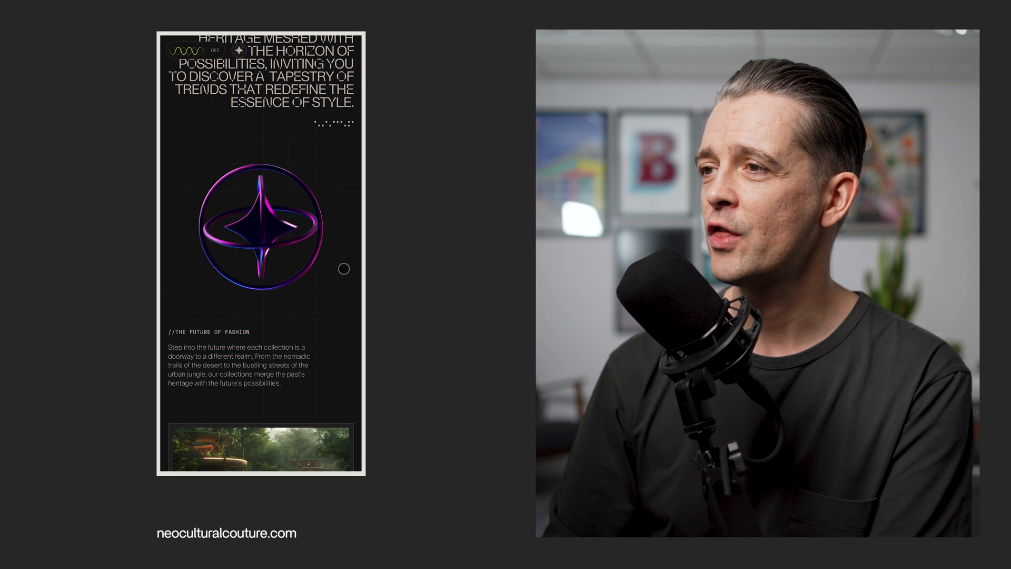
scroll(down, 3)
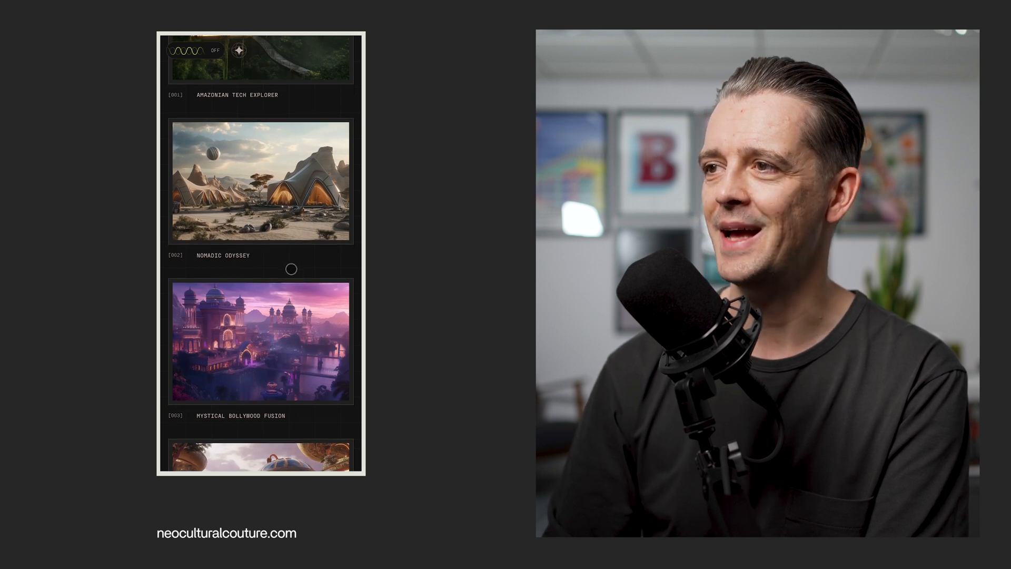
scroll(down, 3)
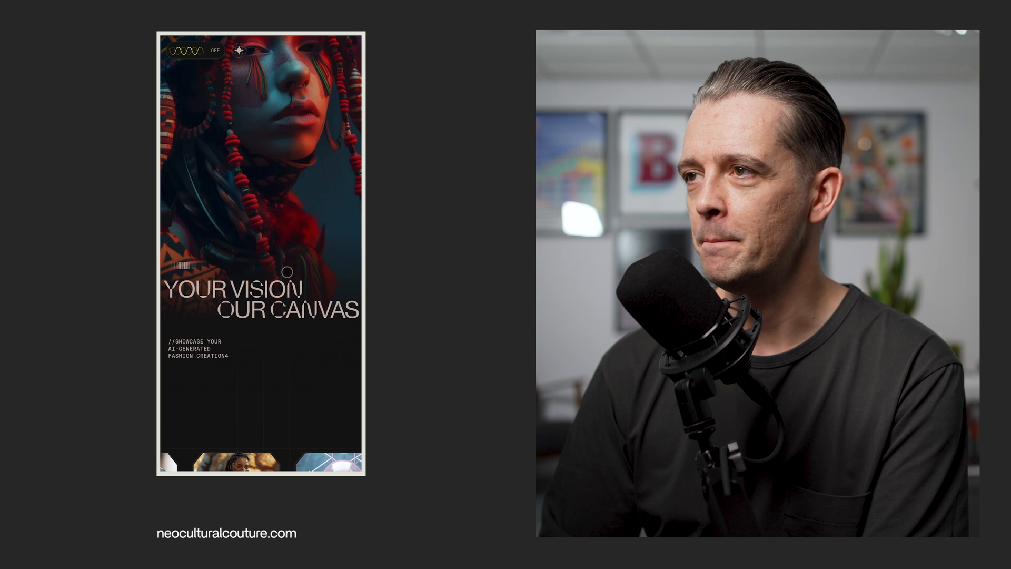
scroll(down, 3)
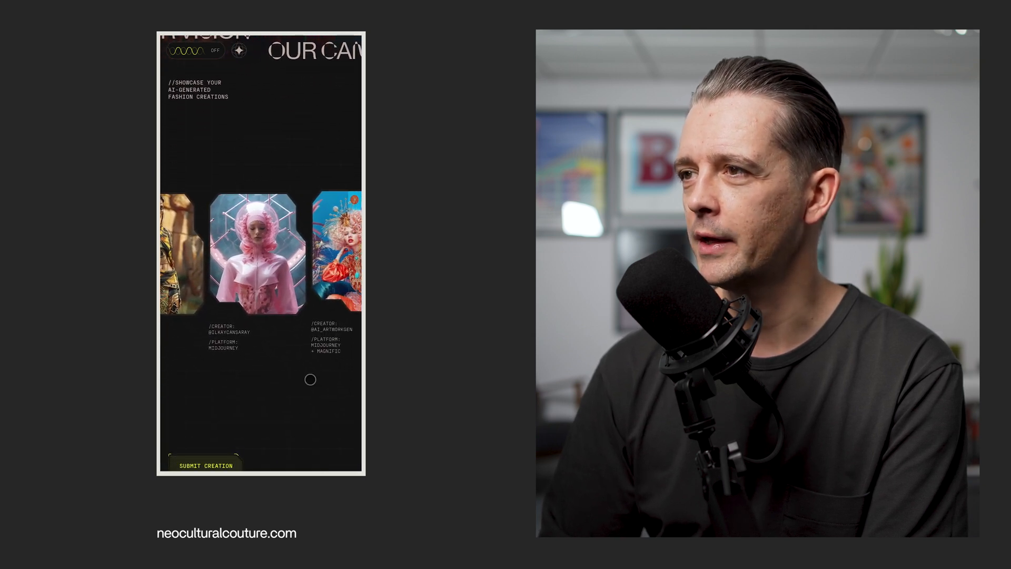
scroll(down, 3)
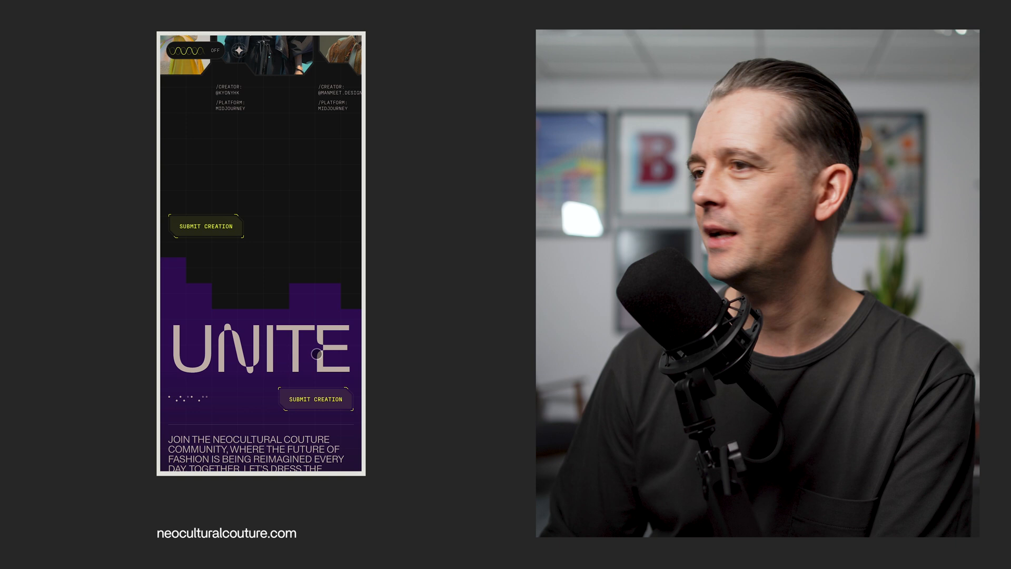
scroll(down, 3)
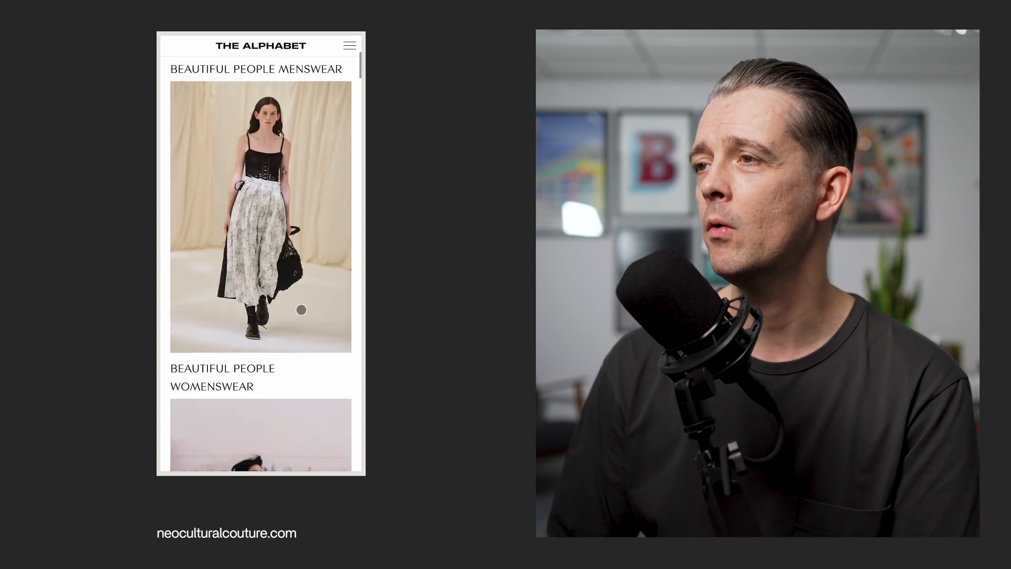
Scroll The Alphabet's stacked collection photos and designer names down to Yuhan Wang.
scroll(down, 3)
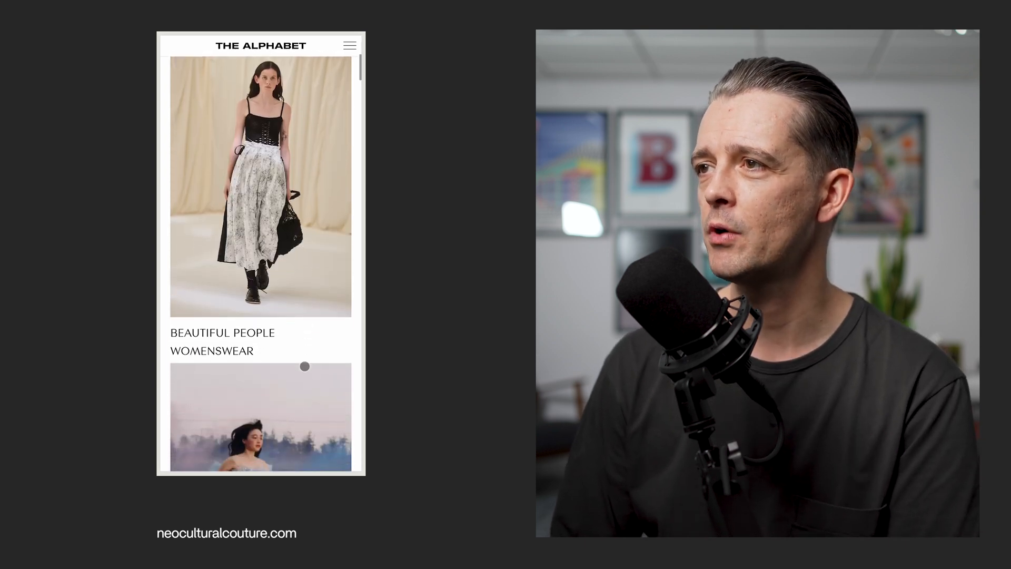
scroll(down, 3)
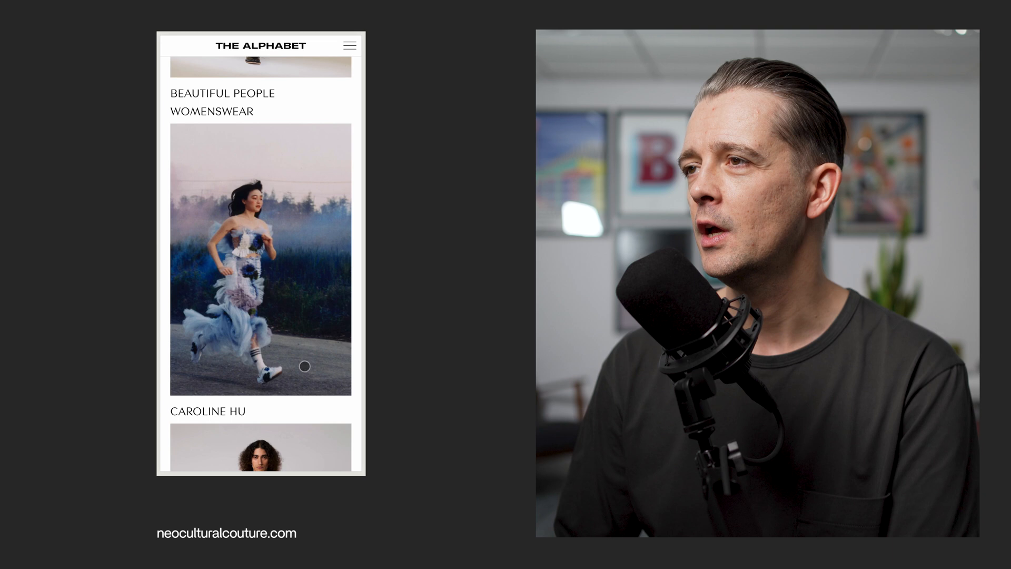
scroll(down, 3)
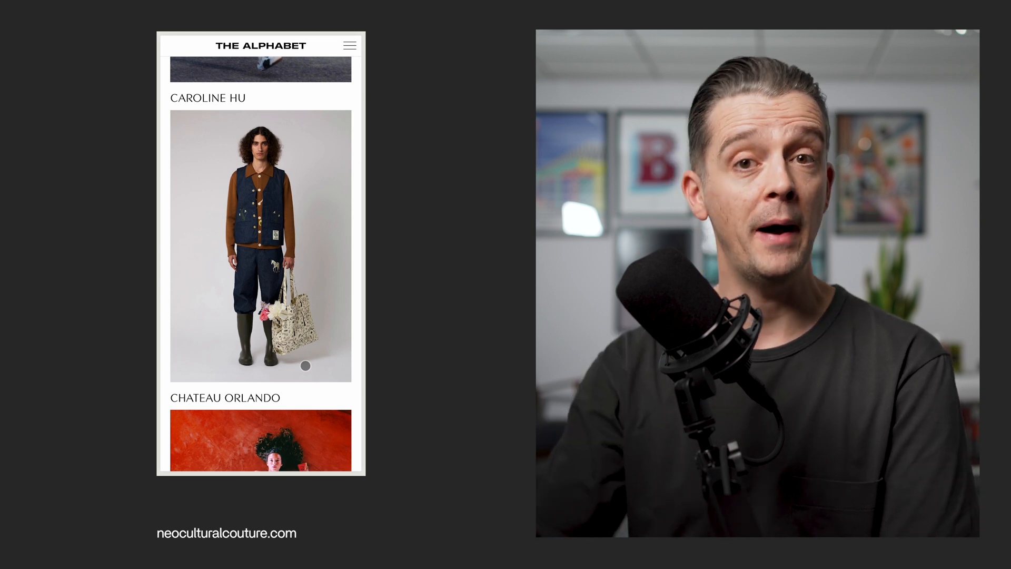
scroll(down, 3)
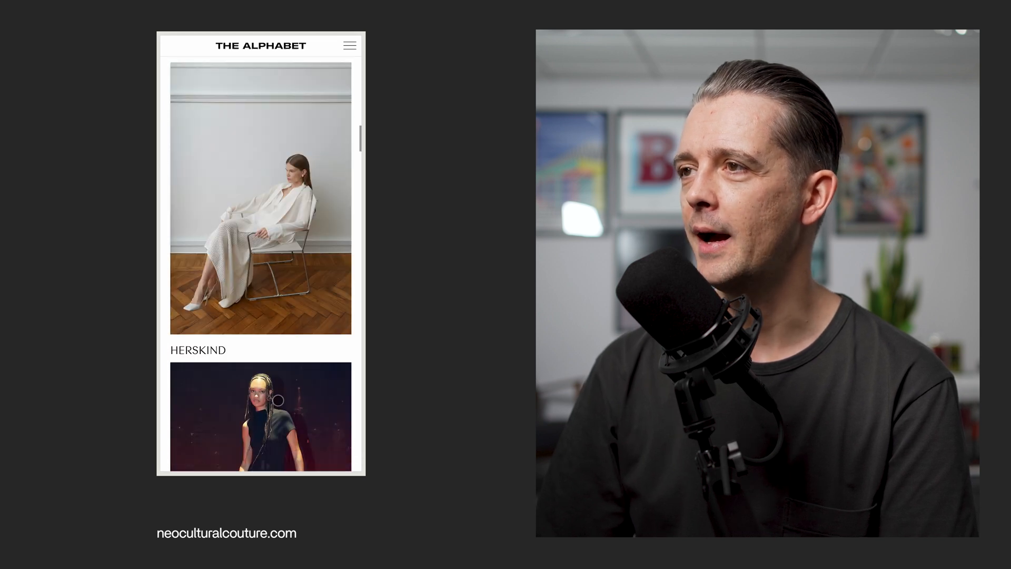
scroll(down, 3)
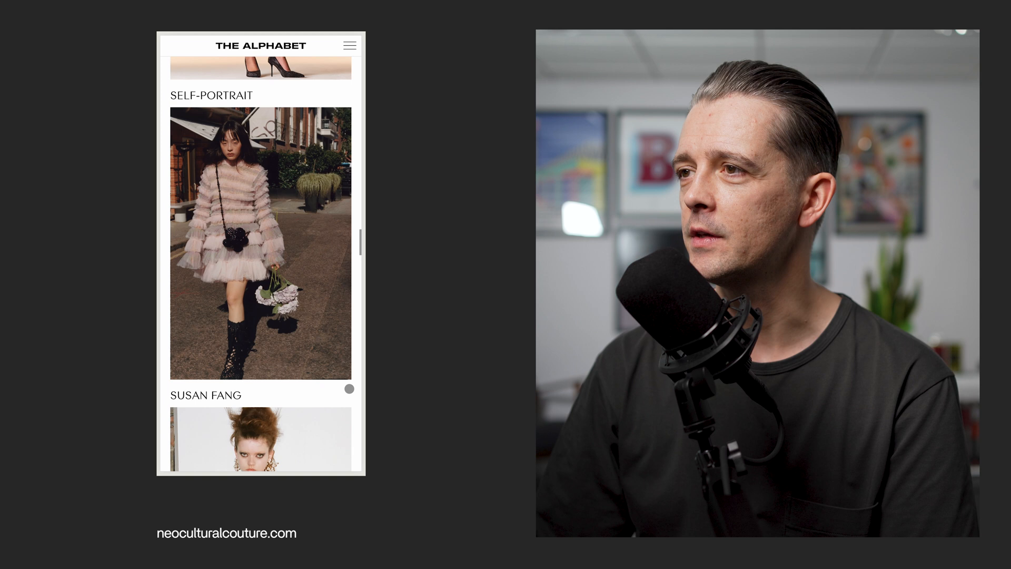
scroll(down, 3)
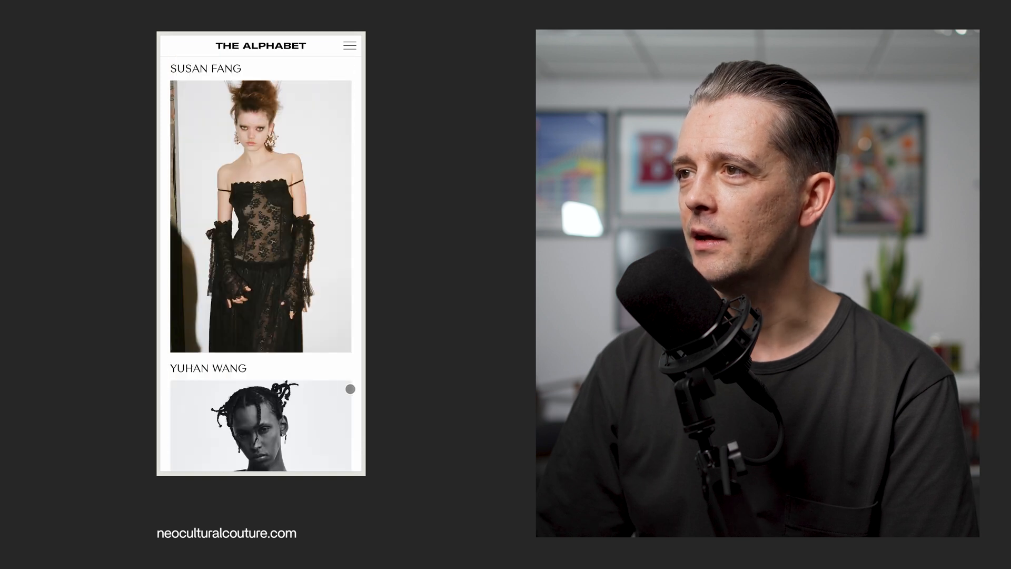
scroll(down, 3)
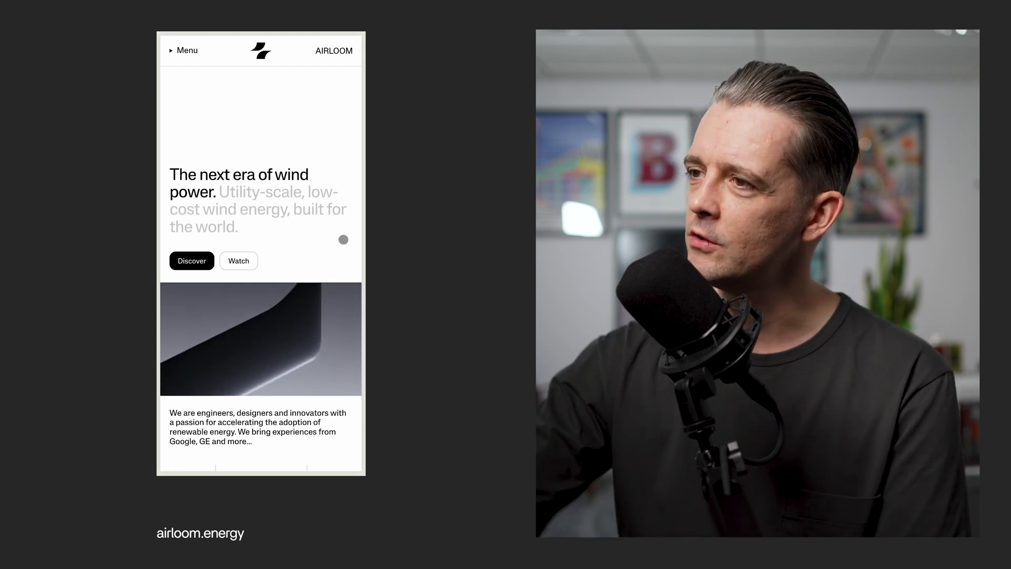
Scroll airloom.energy through features, investor logos, quote and roadmap to 'Designed & built in Wyoming, USA'.
scroll(down, 3)
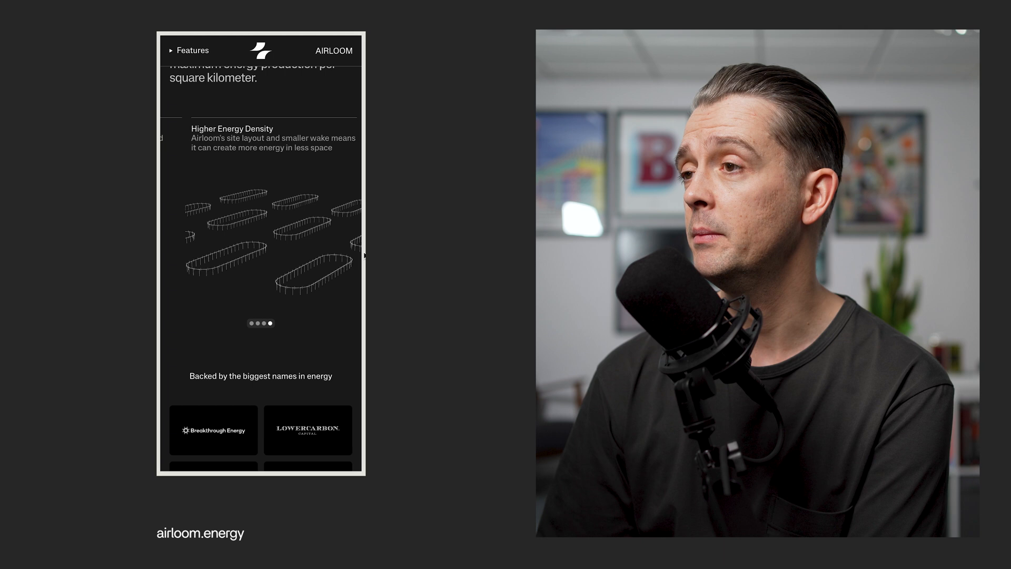
scroll(down, 3)
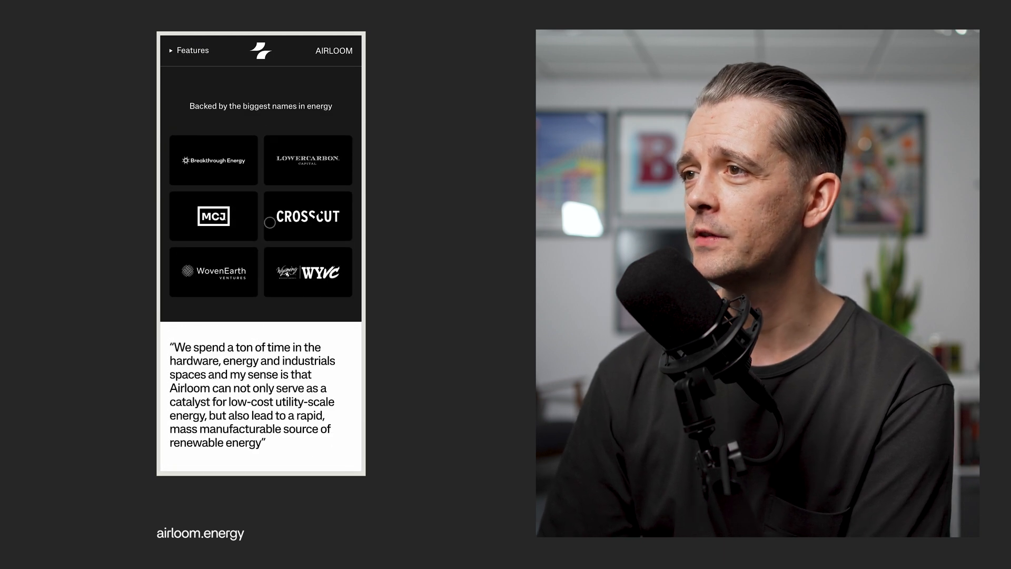
scroll(down, 3)
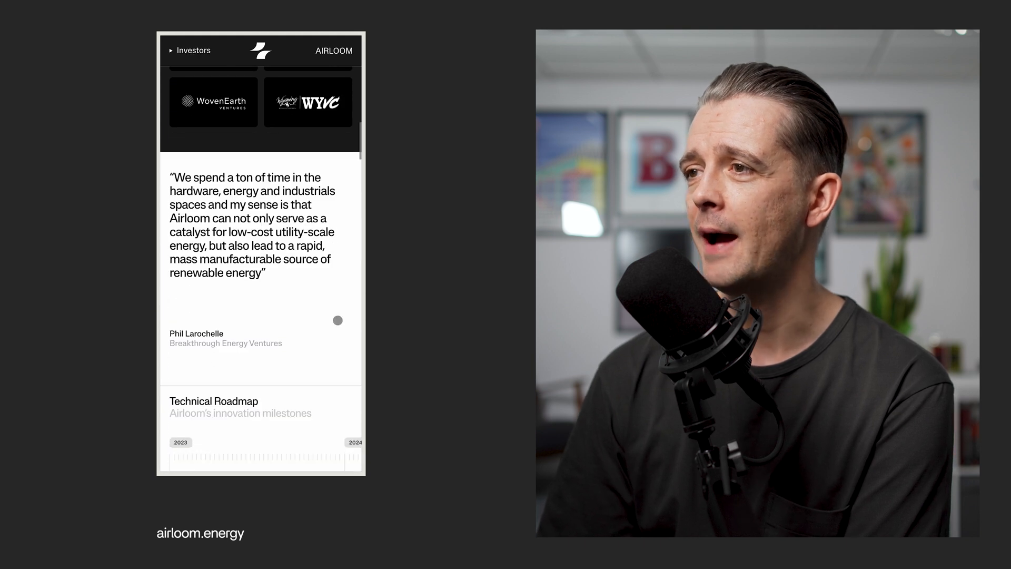
scroll(down, 3)
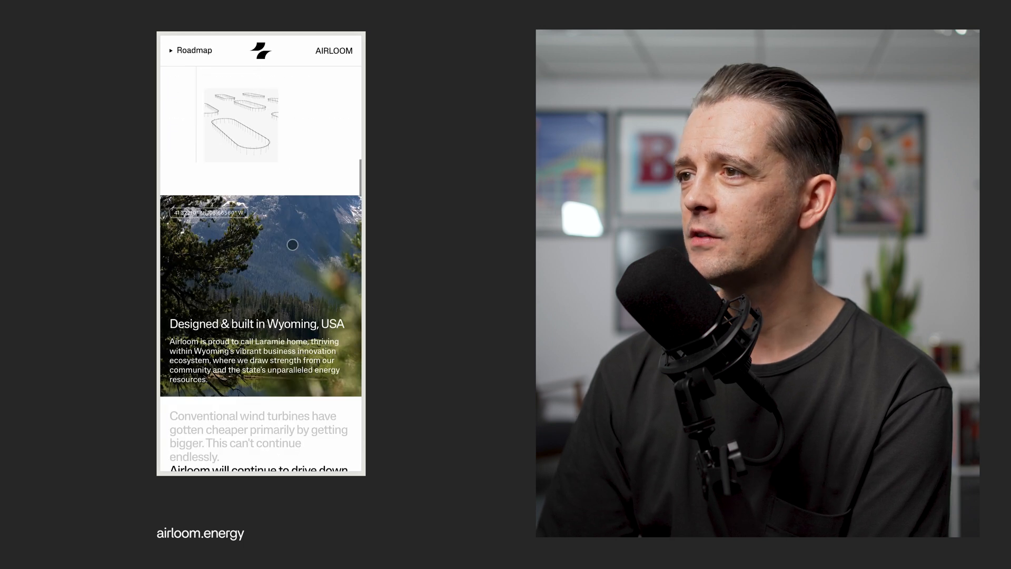
scroll(down, 3)
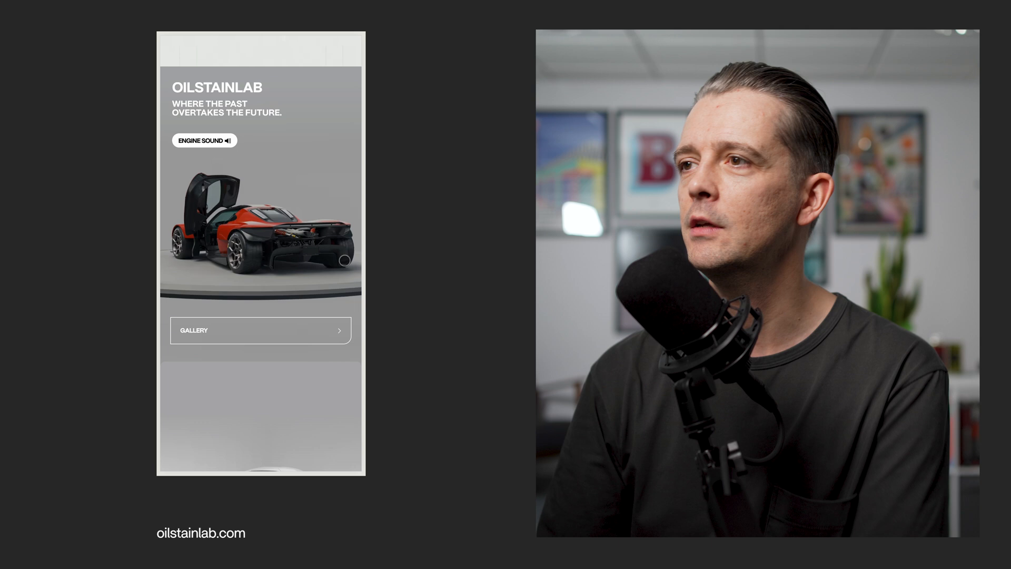
Scroll oilstainlab.com's hero, view the Origin story of the car and return to the main page.
scroll(down, 3)
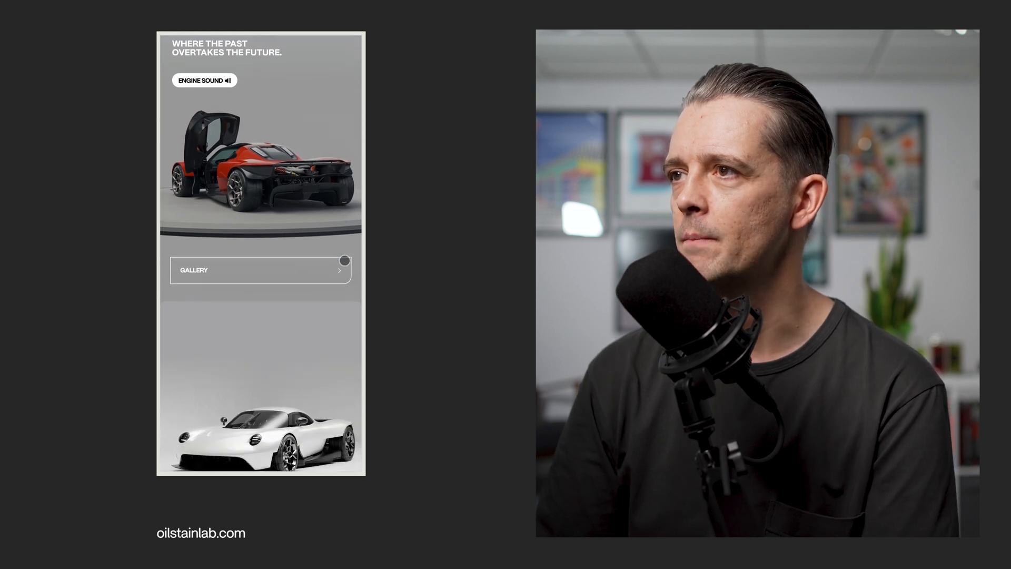
scroll(down, 3)
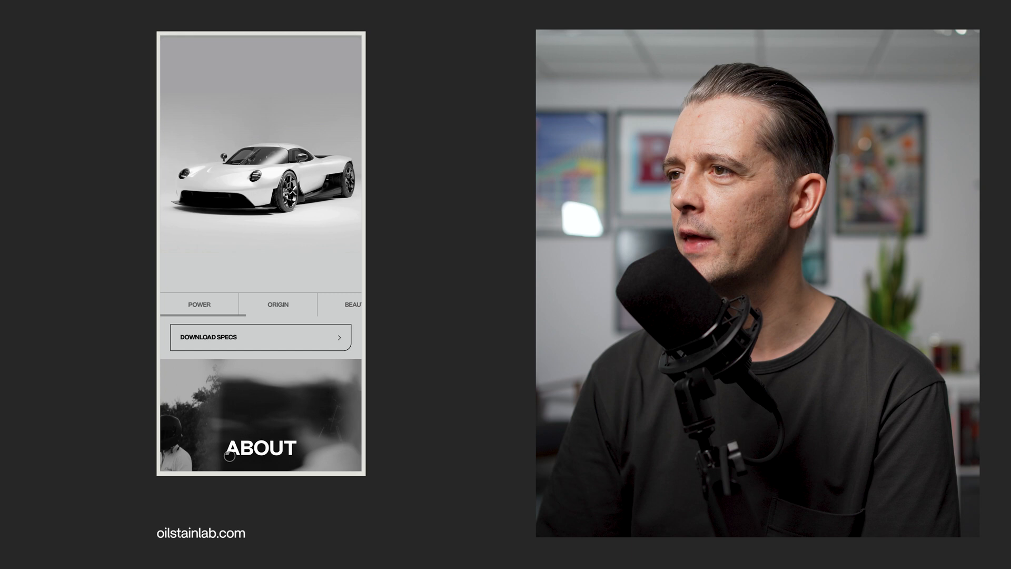
click(277, 305)
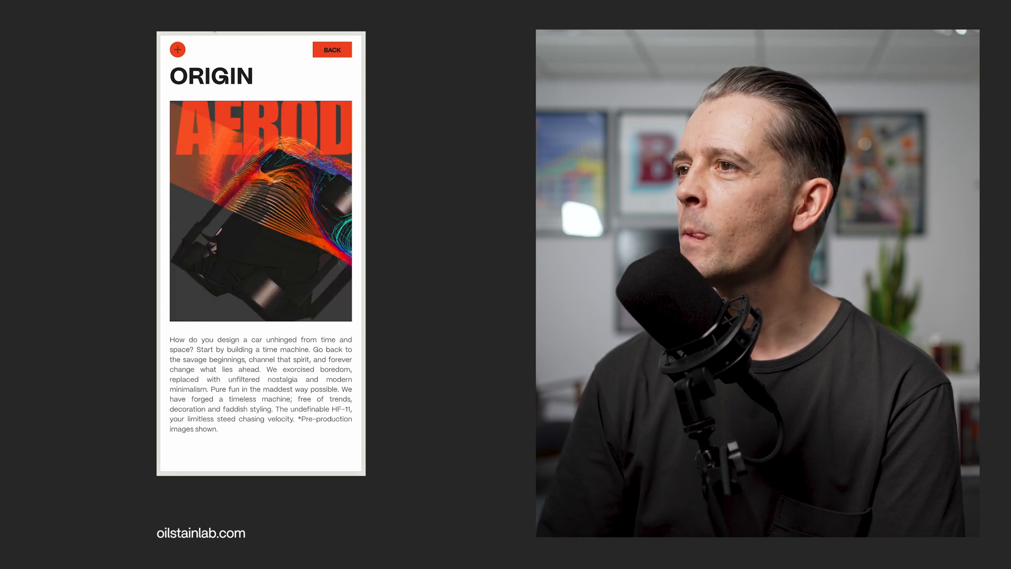
click(332, 50)
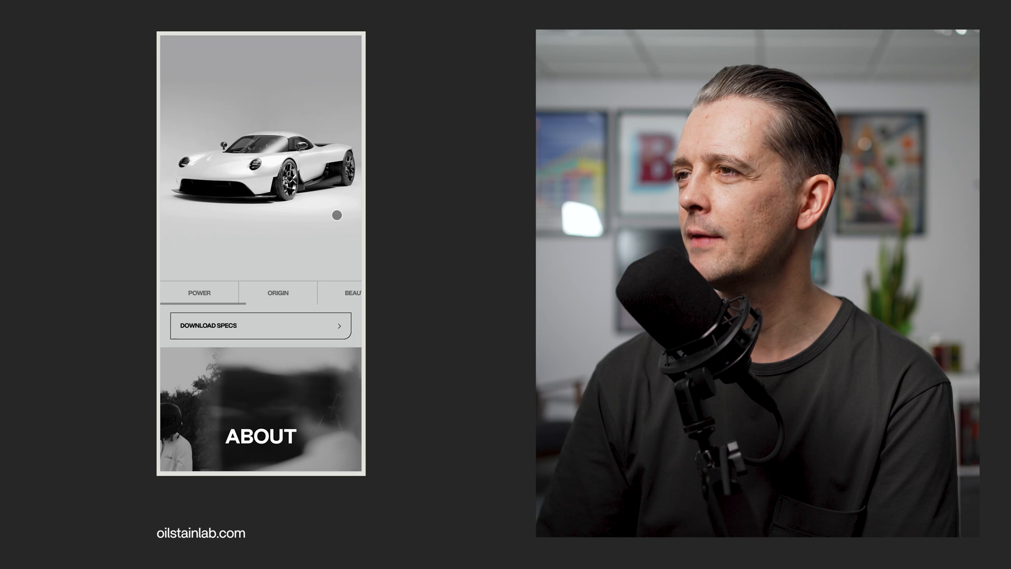
Scroll through the About and Maniacs sections to the Commission your HF-11 interest form.
scroll(down, 3)
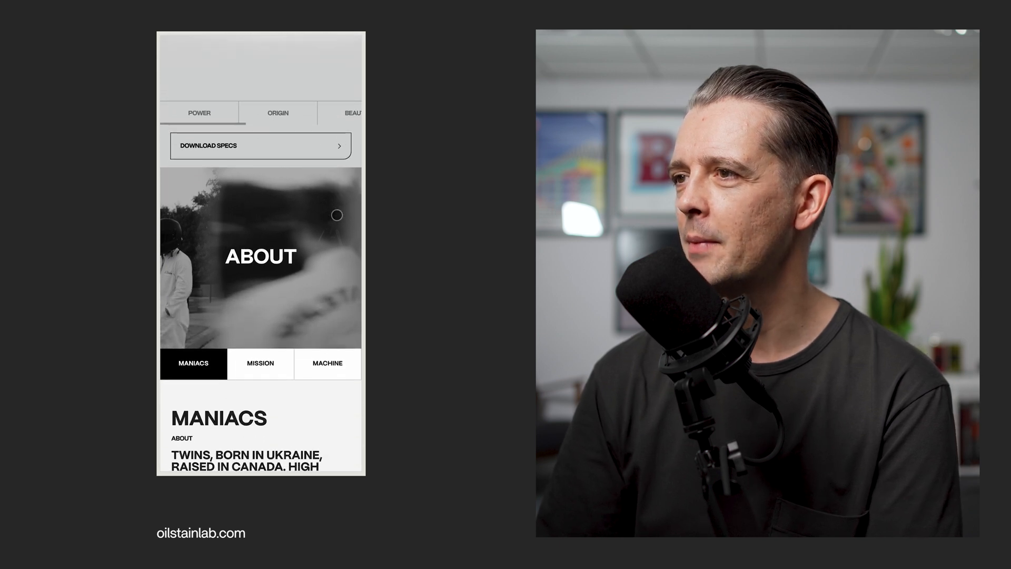
scroll(down, 3)
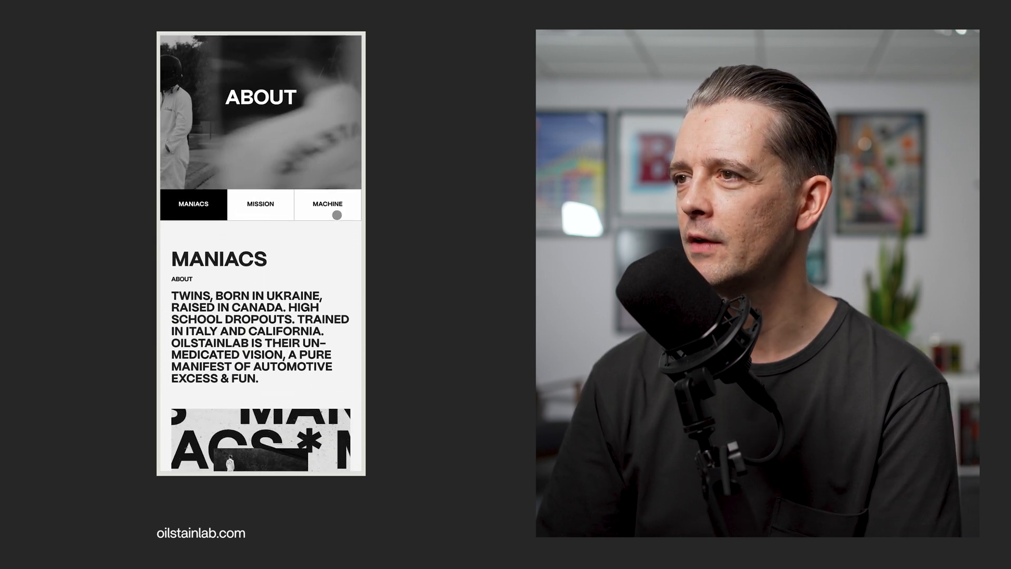
scroll(down, 3)
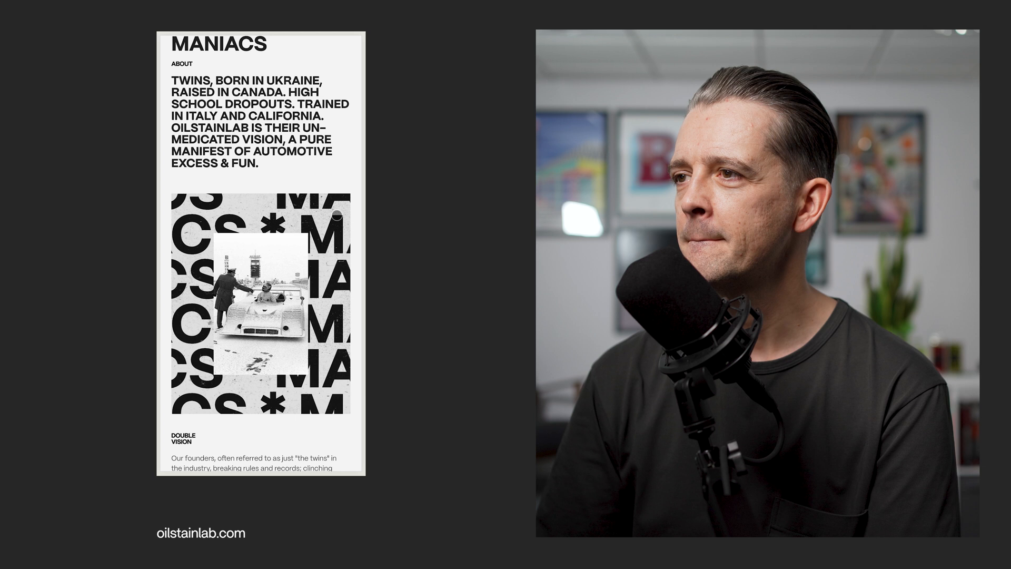
scroll(down, 3)
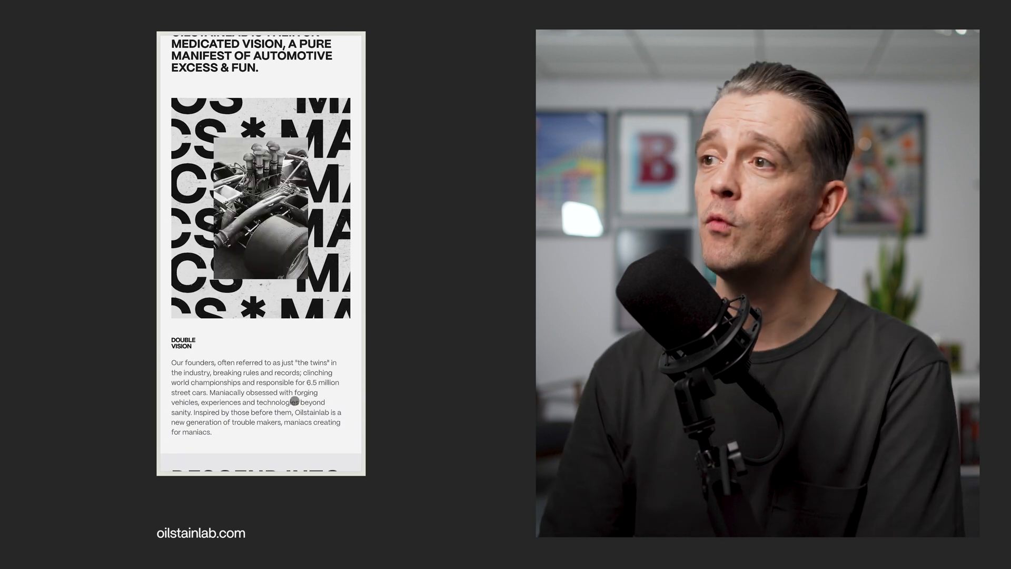
scroll(down, 3)
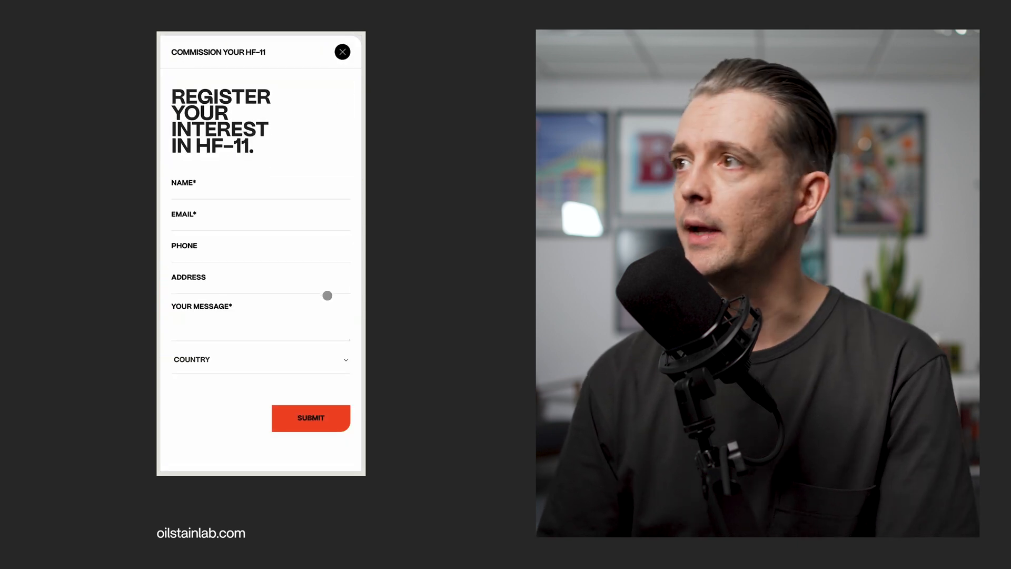
Close the oilstainlab.com form so the Aker Companies mobile homepage loads.
click(342, 52)
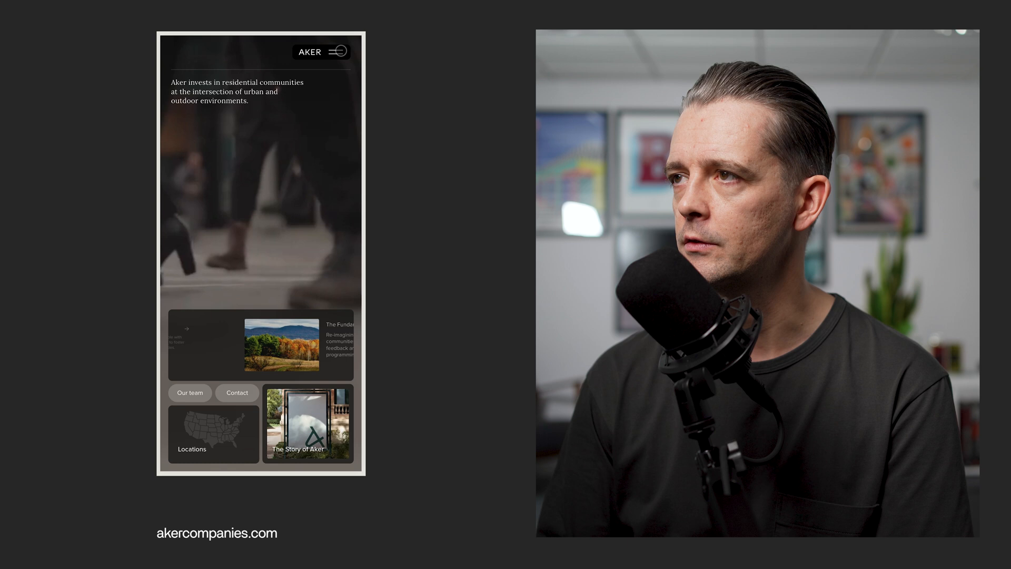
Scroll akercompanies.com past the hero video to the team introduction and What we do: Invest.
click(338, 50)
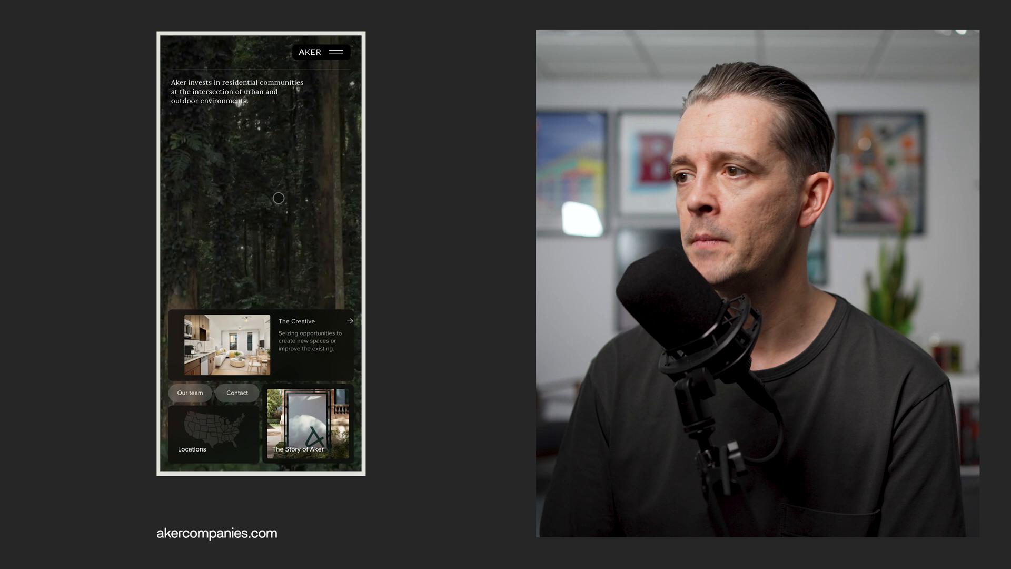
scroll(down, 3)
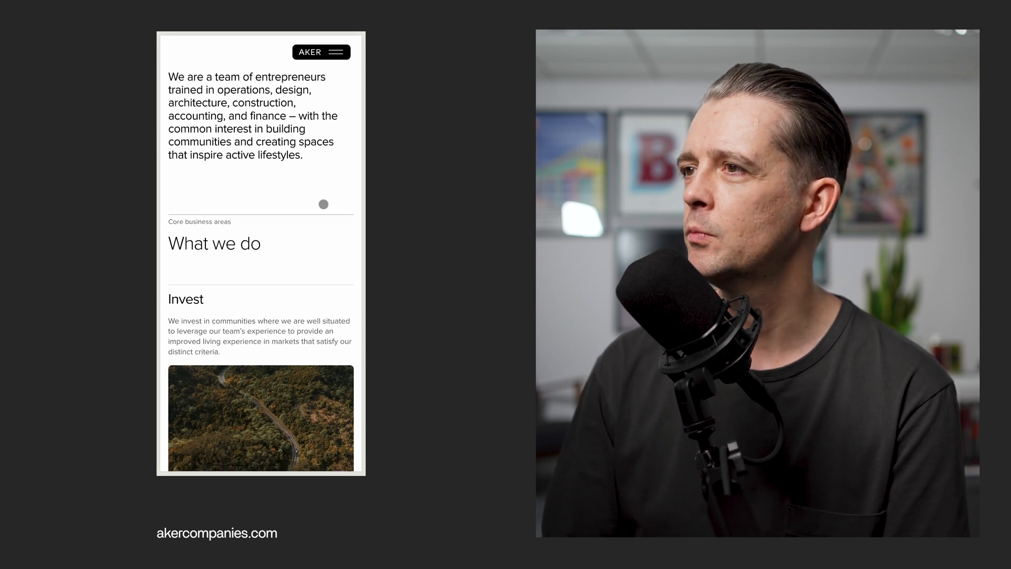
Scroll Aker's Create, Operate, Where we invest, approach cards and team sections to the page end.
scroll(down, 3)
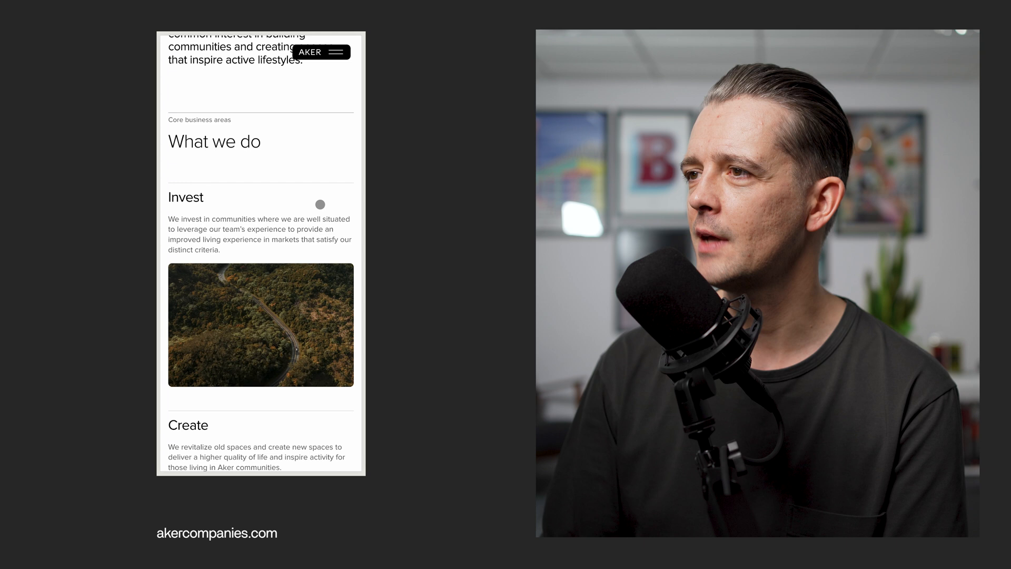
scroll(down, 3)
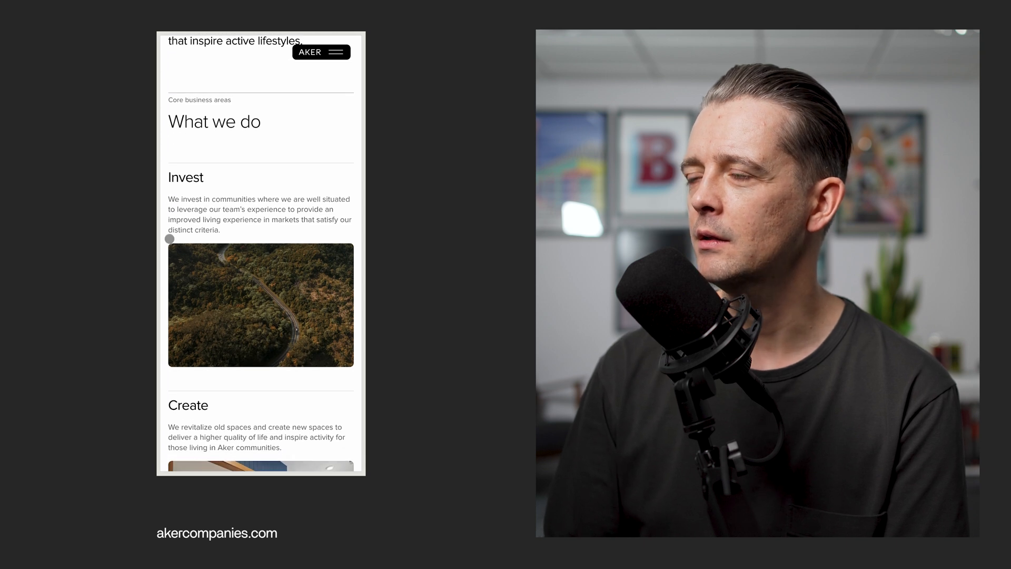
scroll(down, 3)
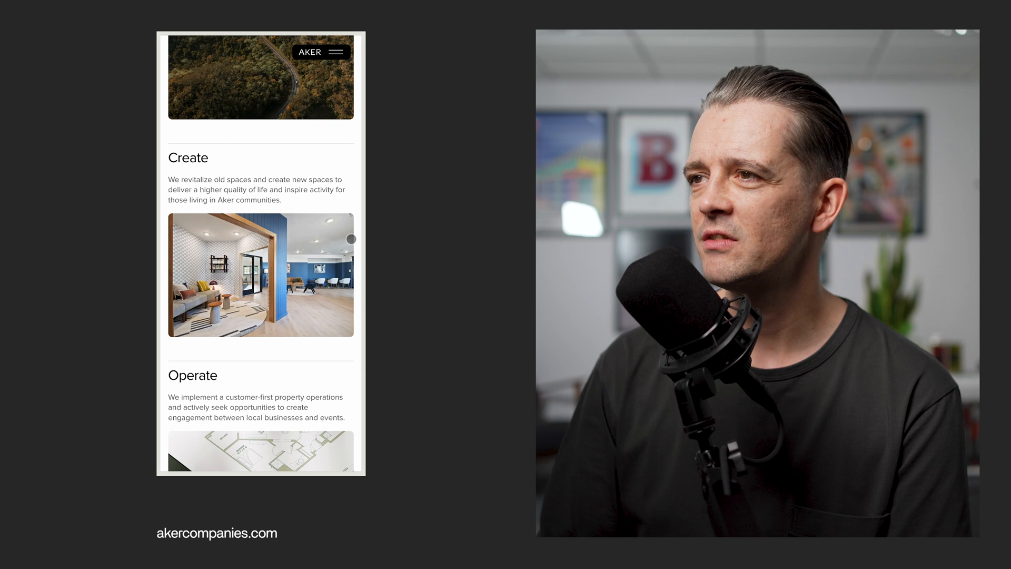
scroll(down, 3)
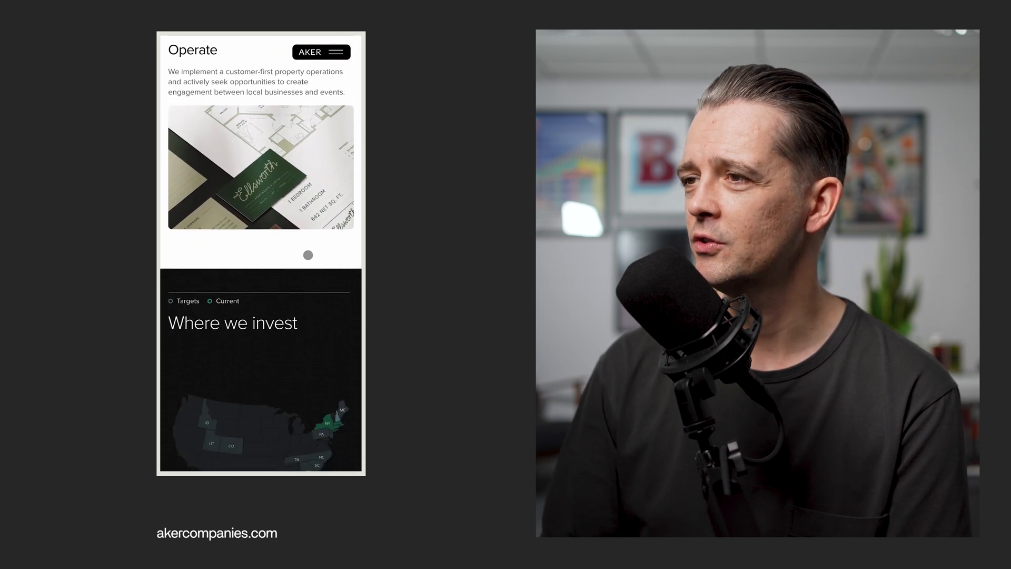
scroll(down, 3)
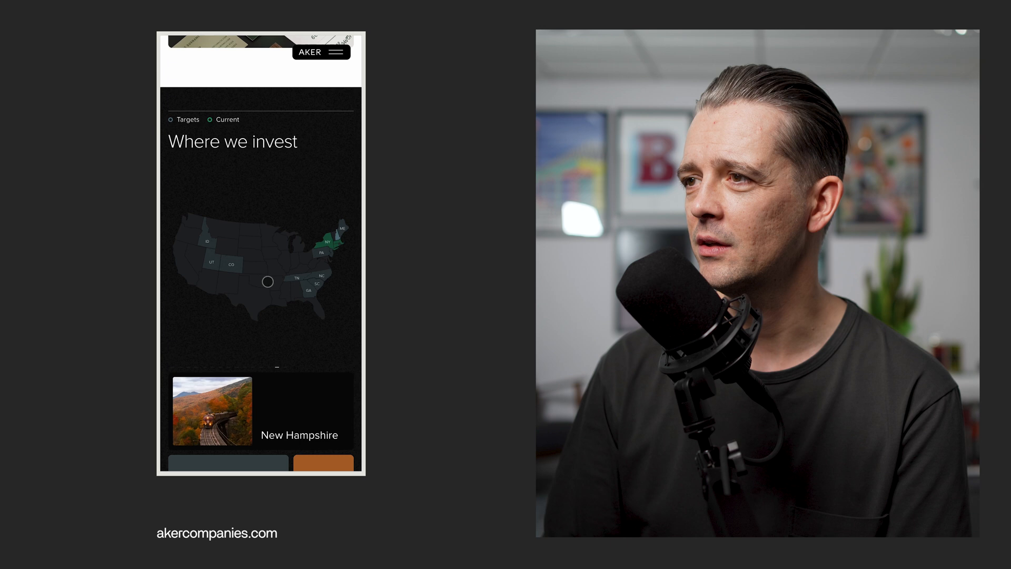
scroll(down, 3)
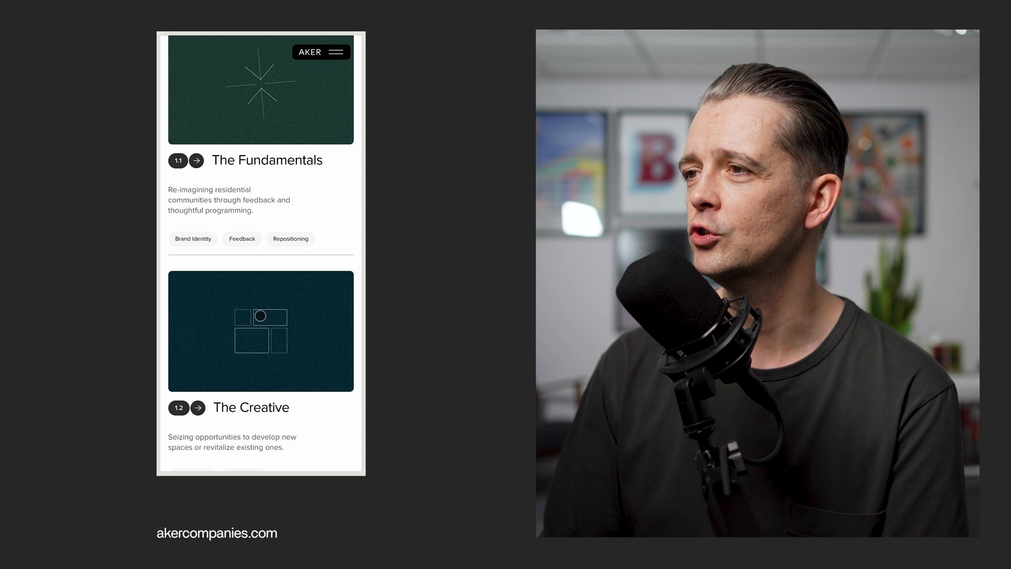
scroll(down, 3)
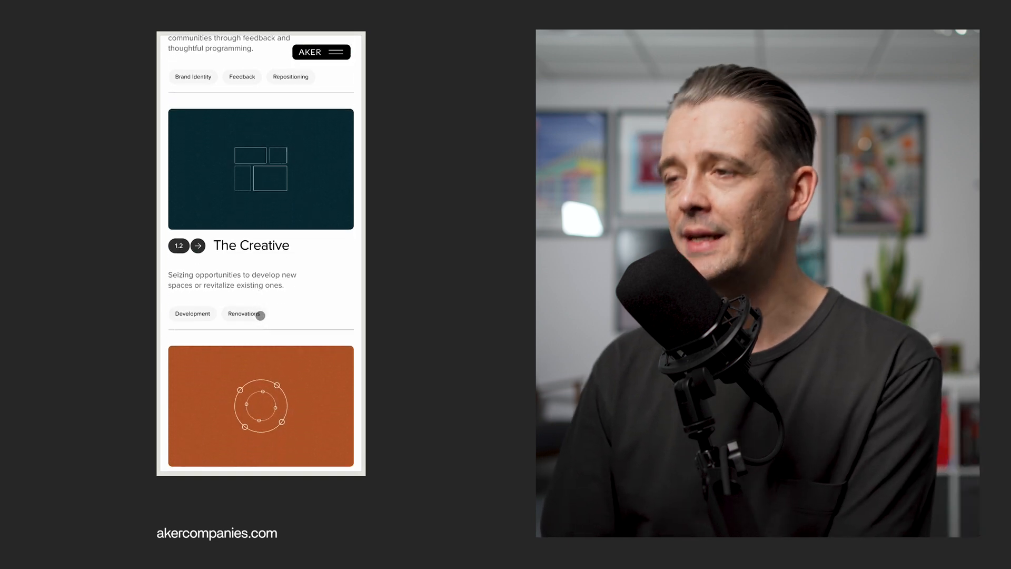
scroll(down, 3)
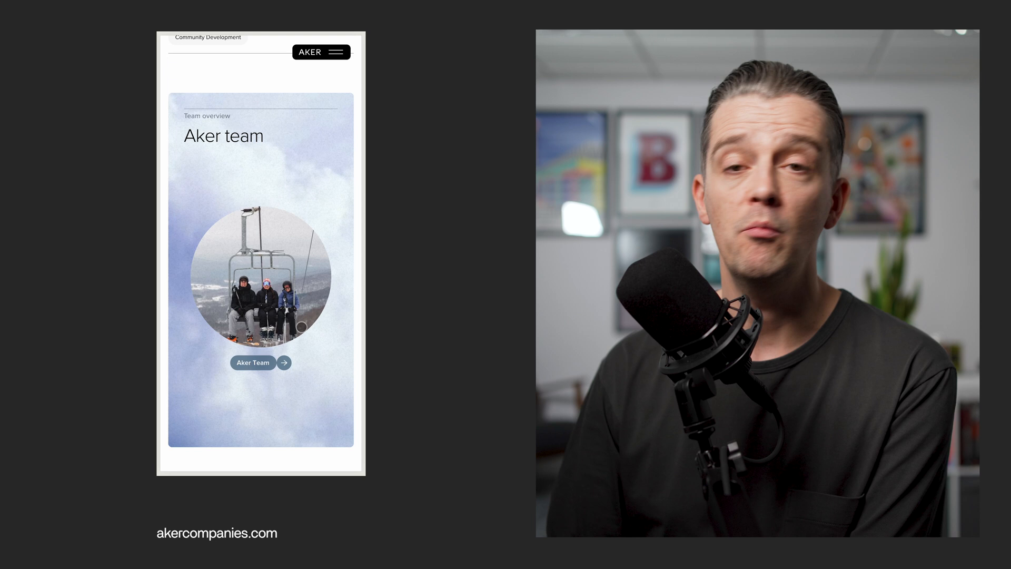
scroll(down, 3)
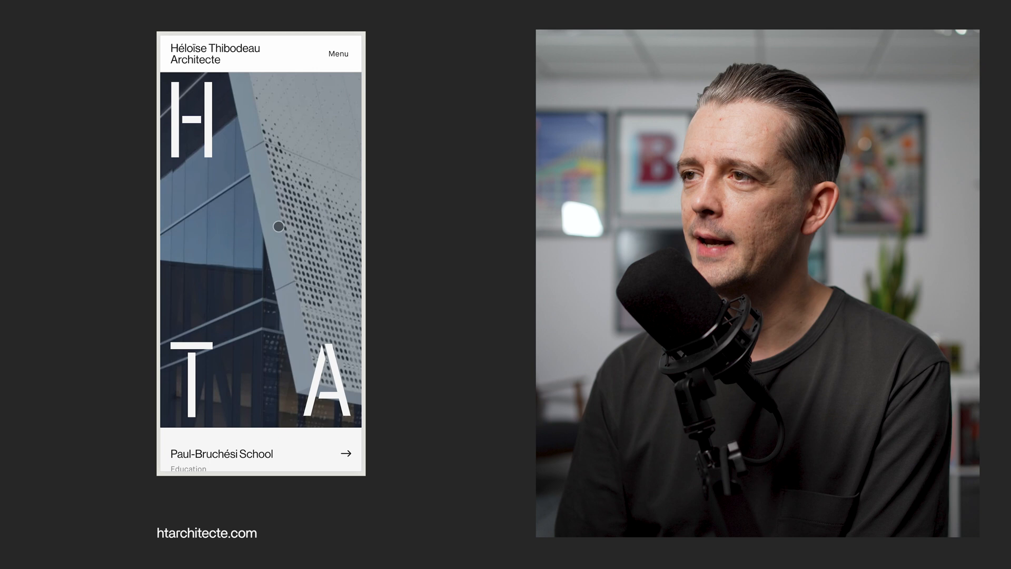
Scroll htarchitecte.com's projects past Omer-Seguin School and Bois-de-Boulogne College to Saint-Rémi School.
scroll(down, 3)
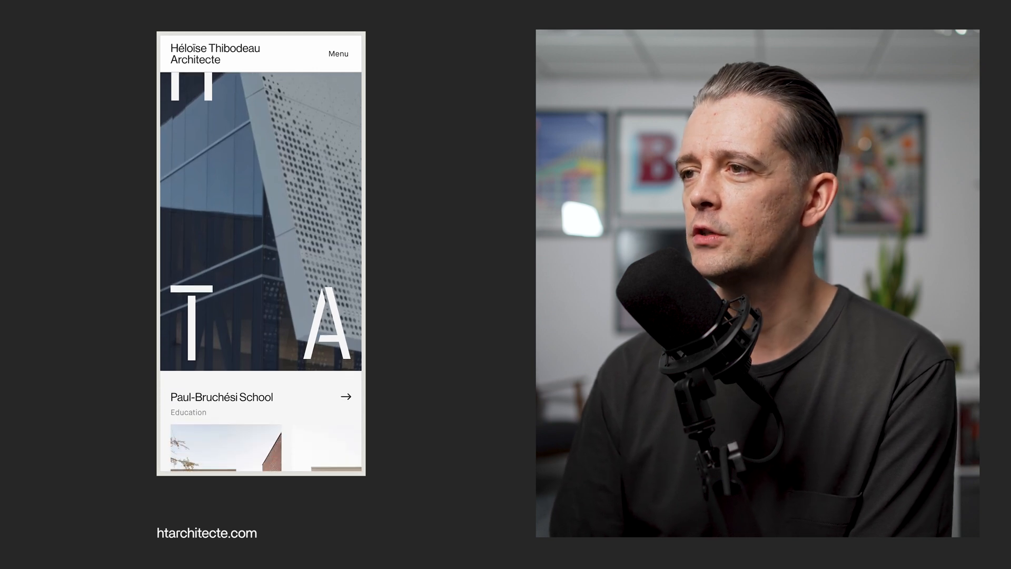
scroll(down, 3)
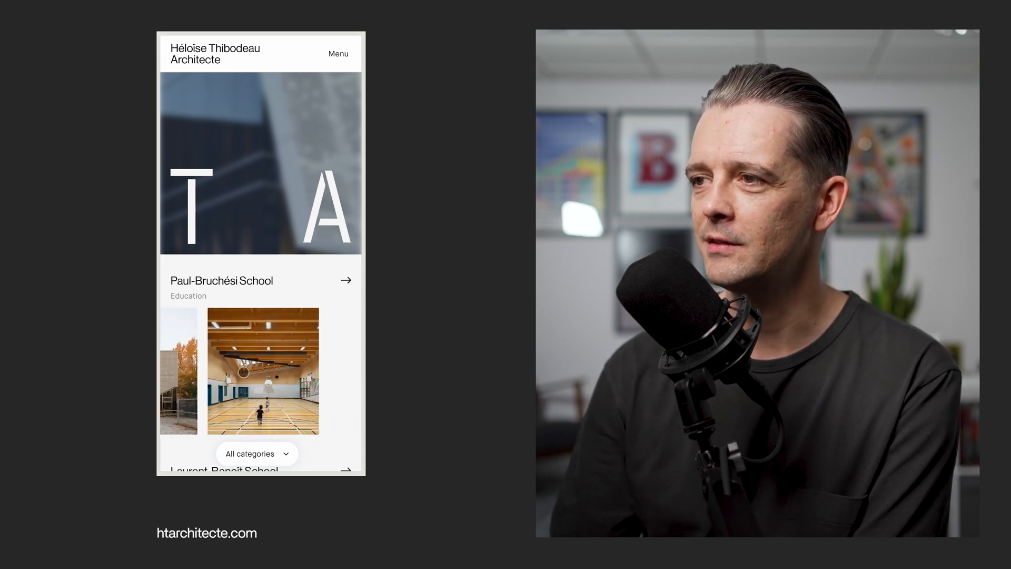
scroll(down, 3)
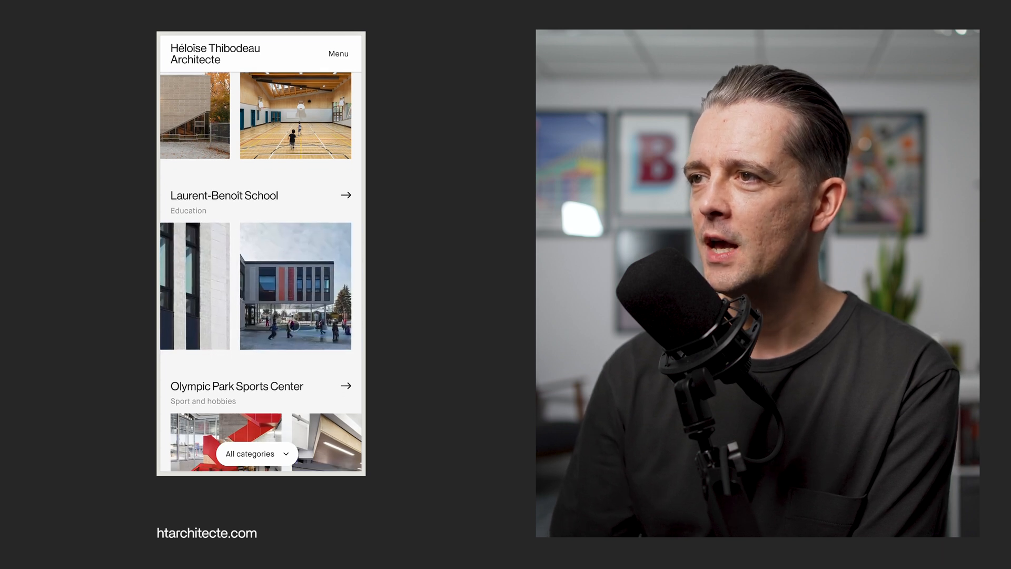
scroll(down, 3)
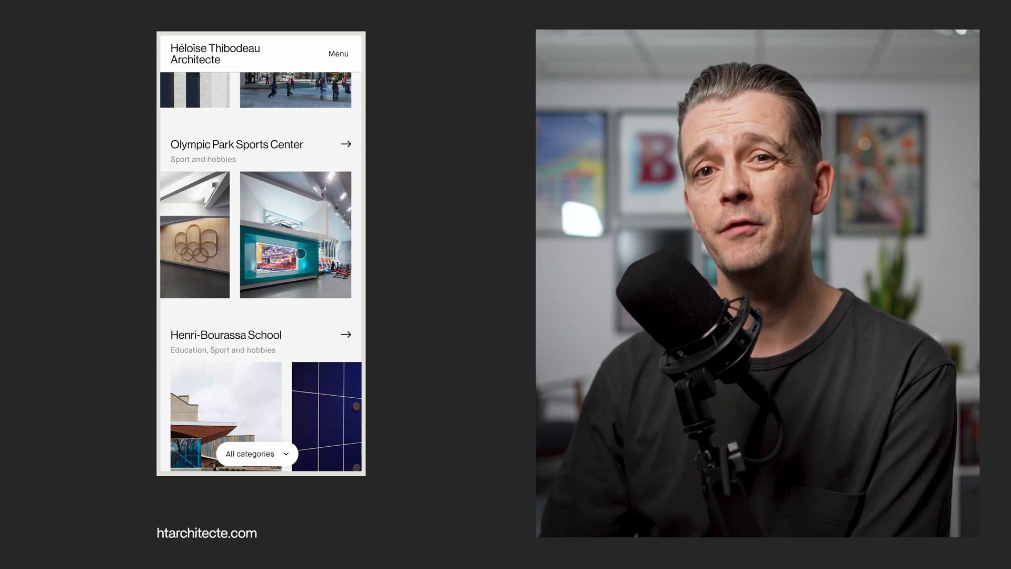
scroll(down, 3)
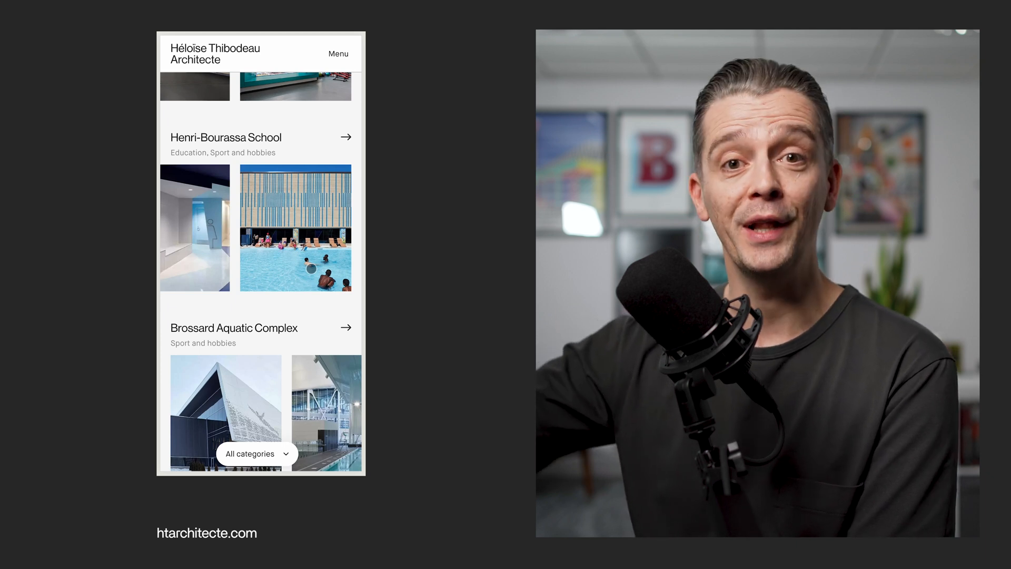
scroll(down, 3)
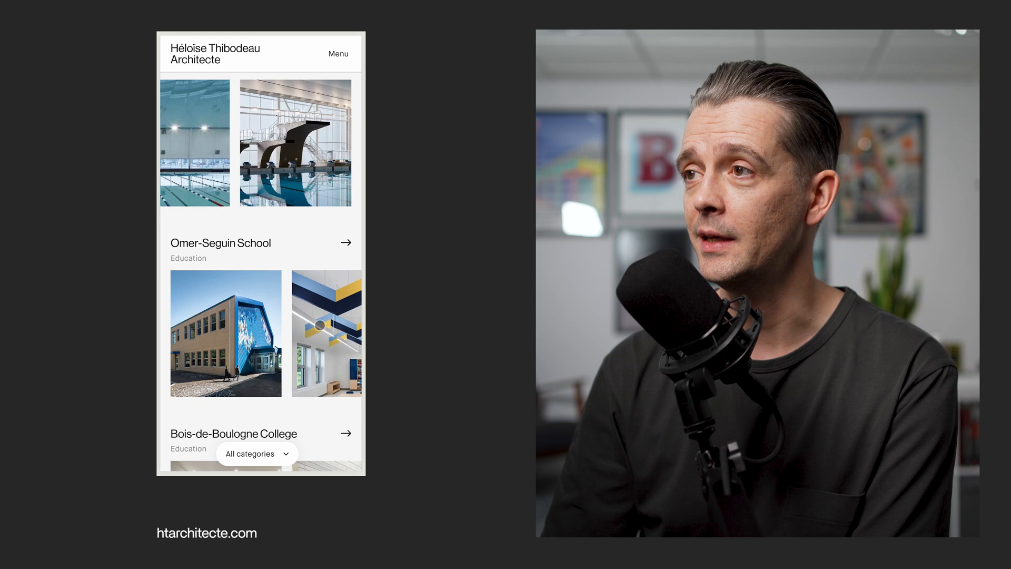
scroll(down, 3)
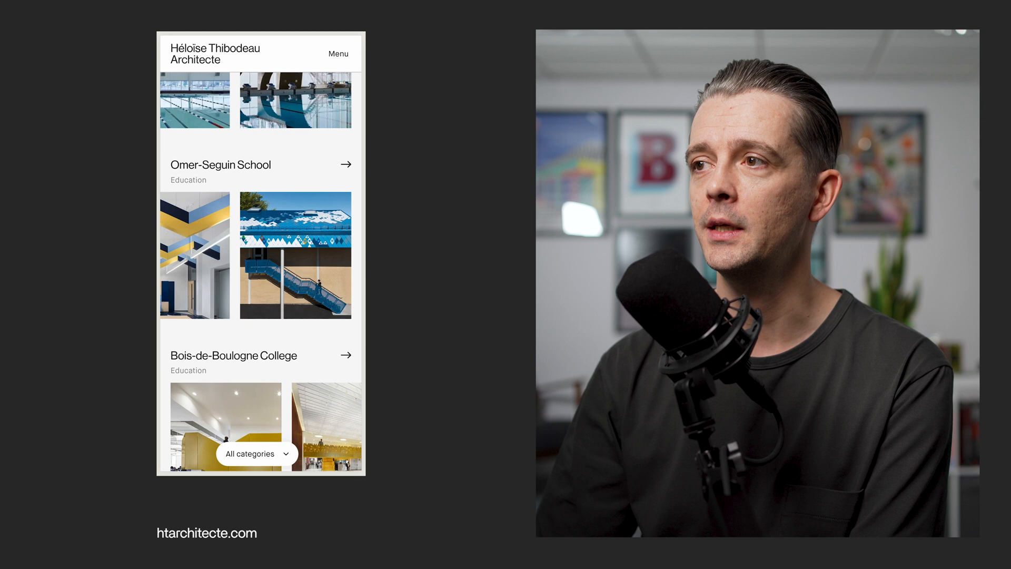
scroll(down, 3)
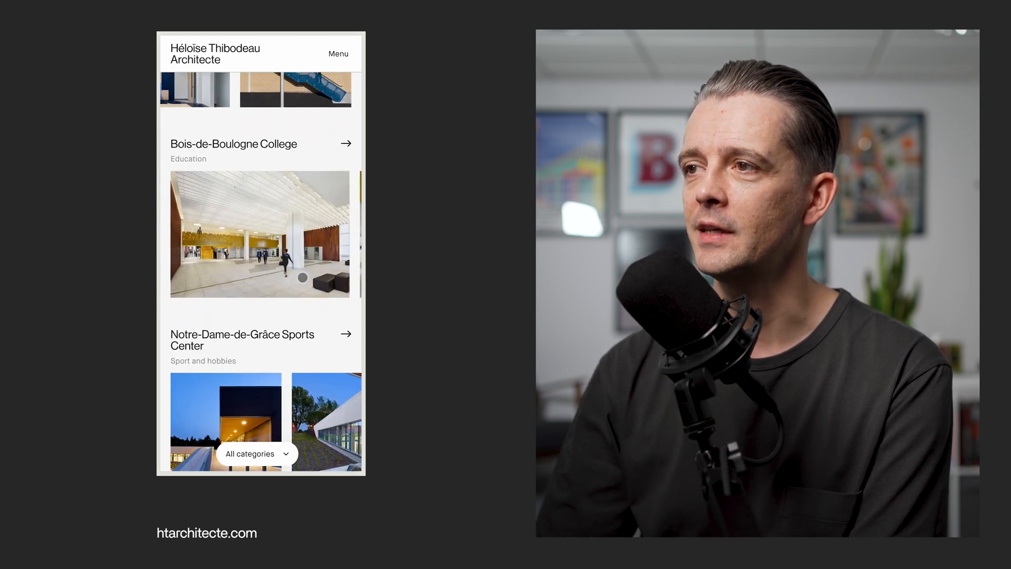
scroll(down, 3)
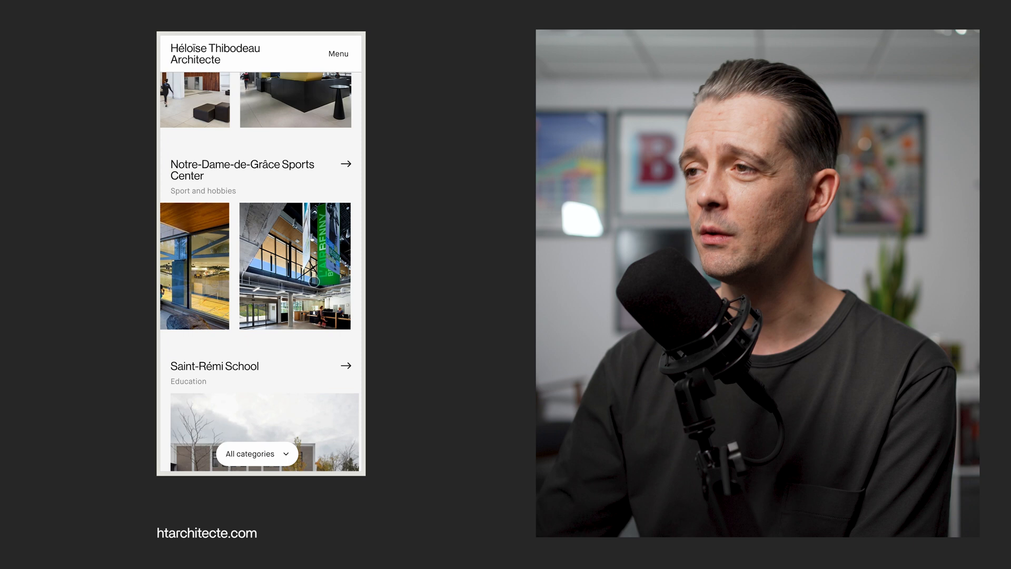
scroll(down, 3)
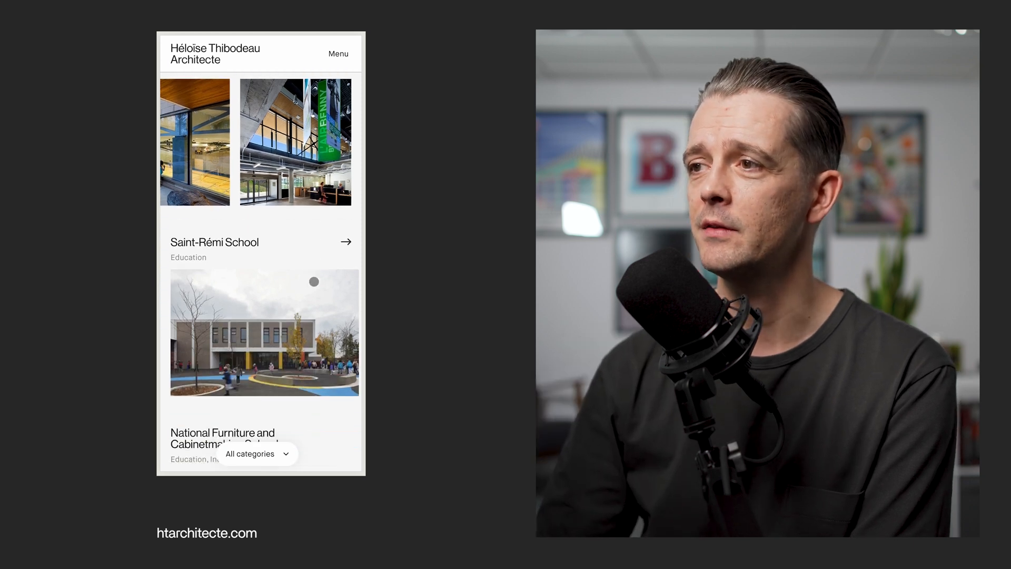
scroll(down, 3)
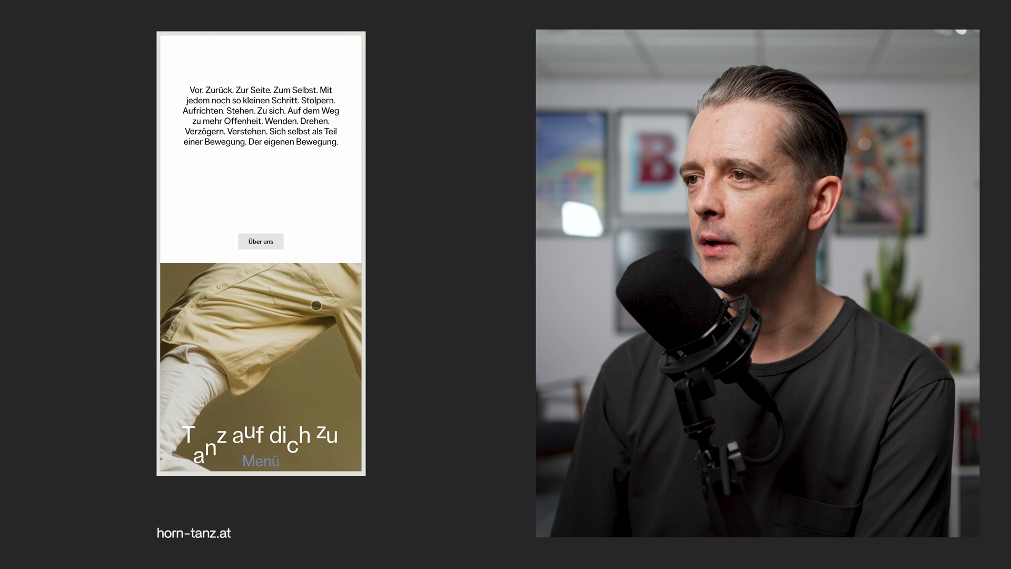
Scroll horn-tanz.at past its intro paragraph to the 'Tanz auf dich zu' dancer image.
scroll(down, 3)
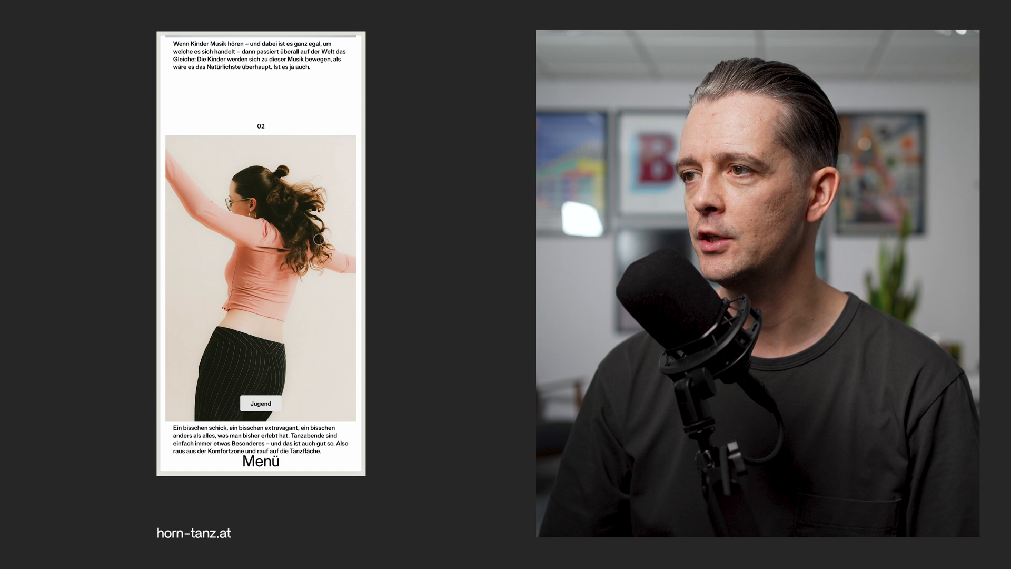
Scroll horn-tanz.at past the Jugend, Erwachsene and Best Ager sections to the Debütball events carousel.
scroll(down, 3)
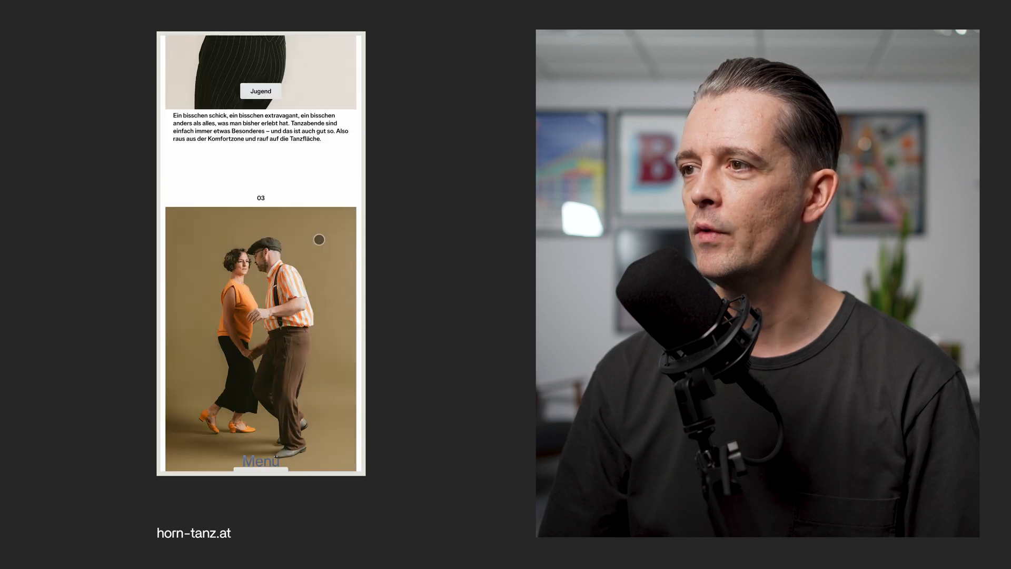
scroll(down, 3)
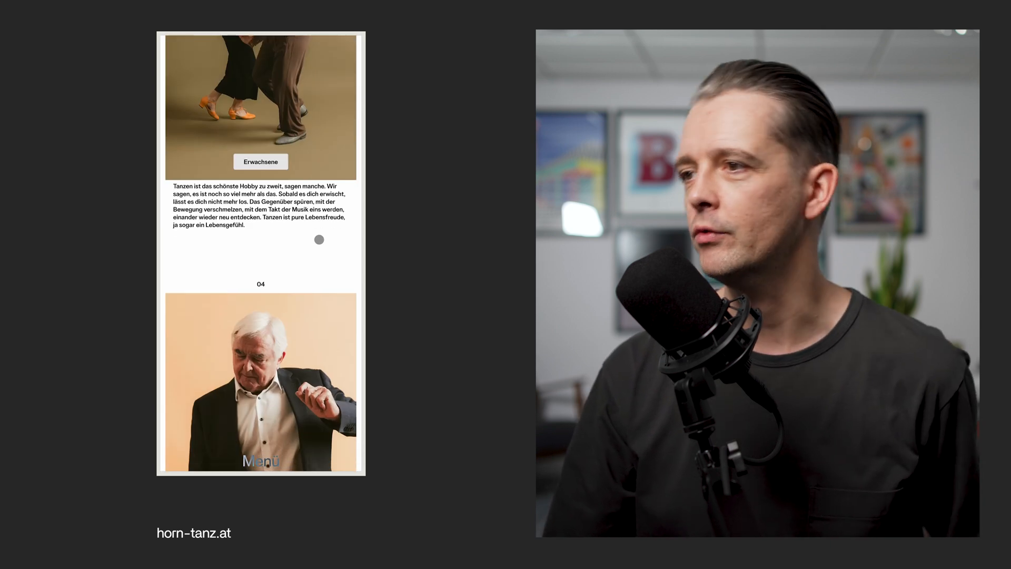
scroll(down, 3)
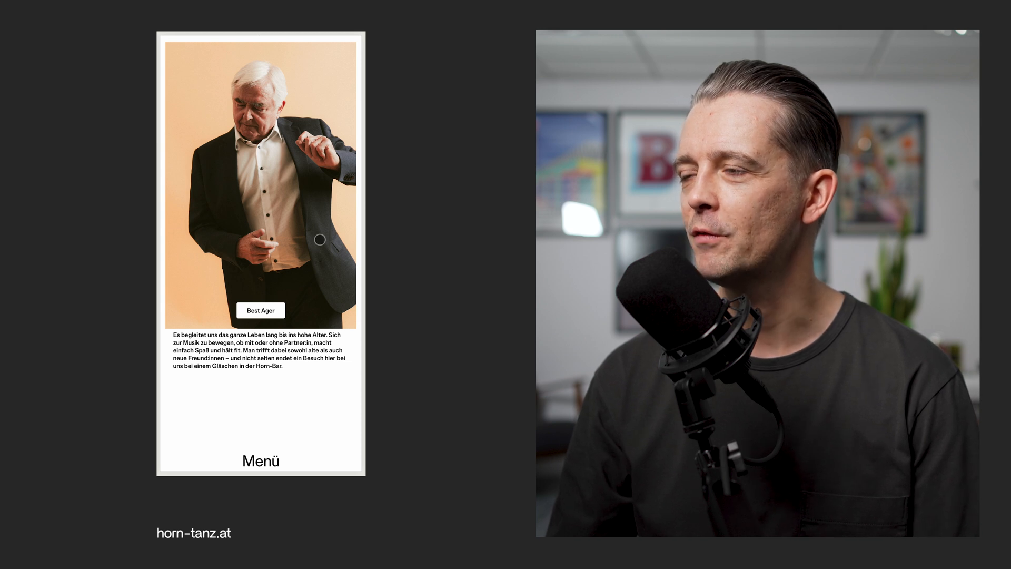
scroll(down, 3)
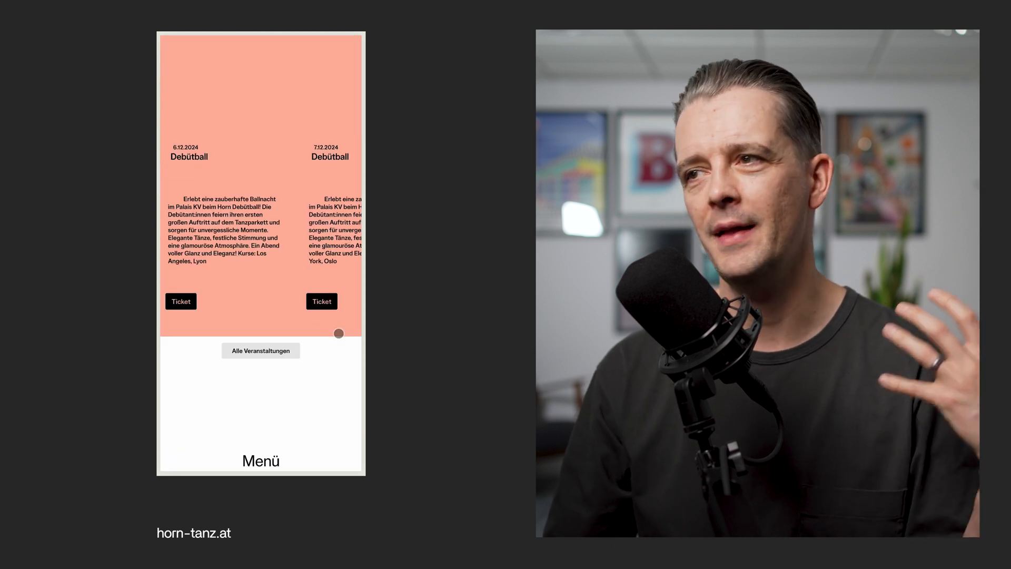
scroll(down, 3)
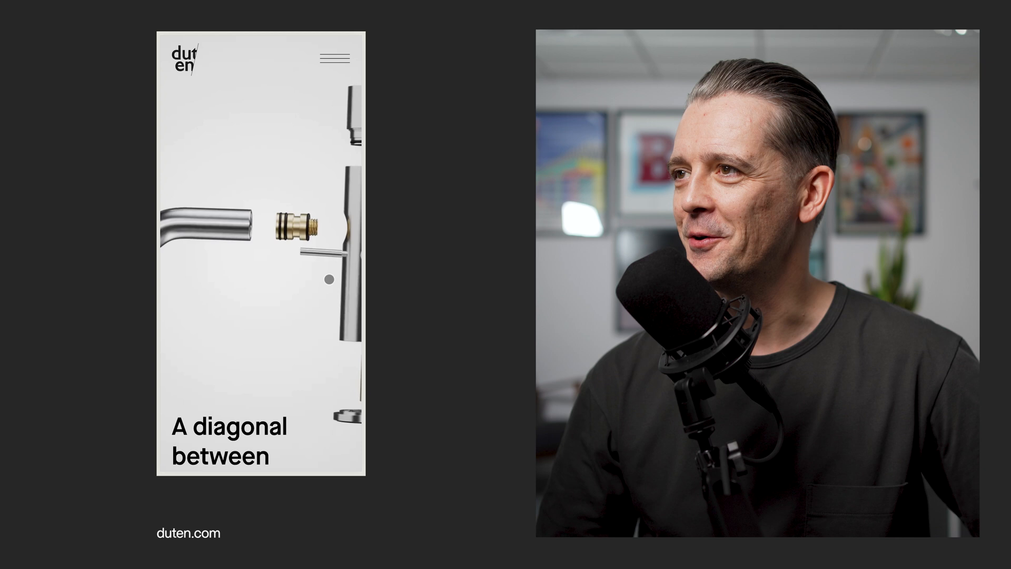
Switch to the duten.com capture showing its exploded tap hero and finish chooser.
click(334, 58)
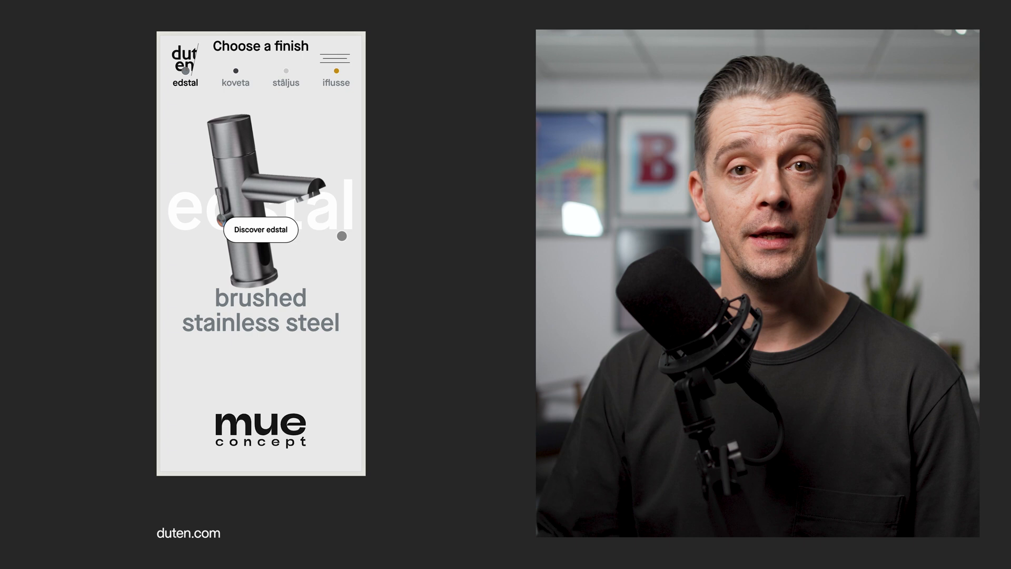
Scroll duten.com past the family-business intro to the Products carousel, then move on to the next capture.
scroll(down, 3)
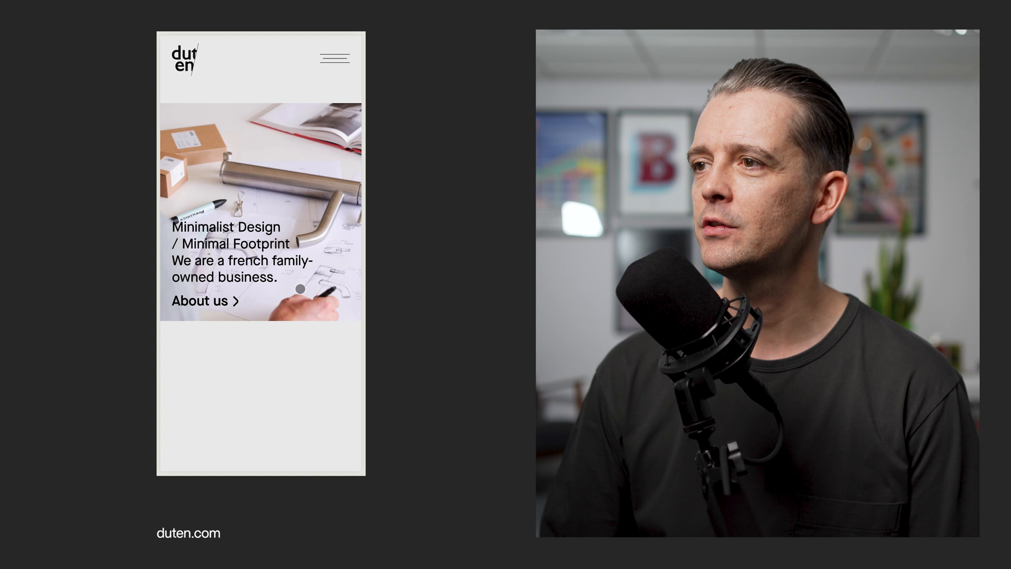
scroll(down, 3)
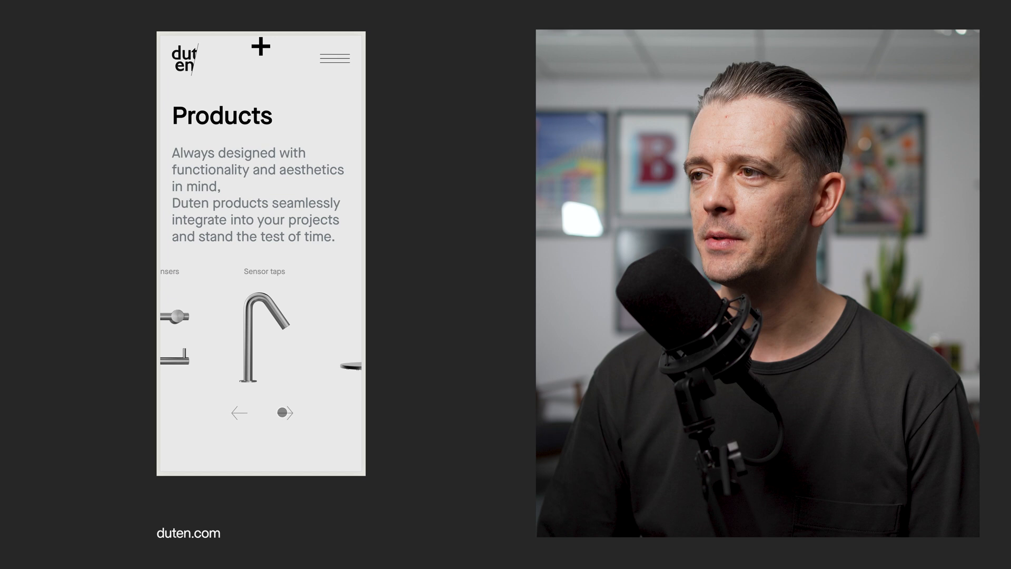
click(284, 413)
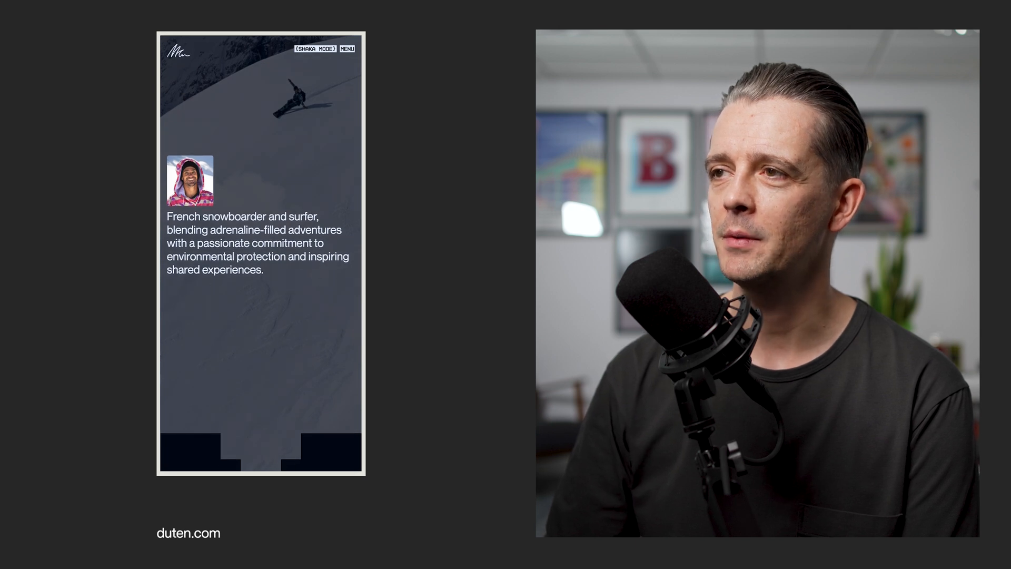
Scroll the snowboarder's site through the 'Raised by the Waves' biography down to Projects.
scroll(down, 3)
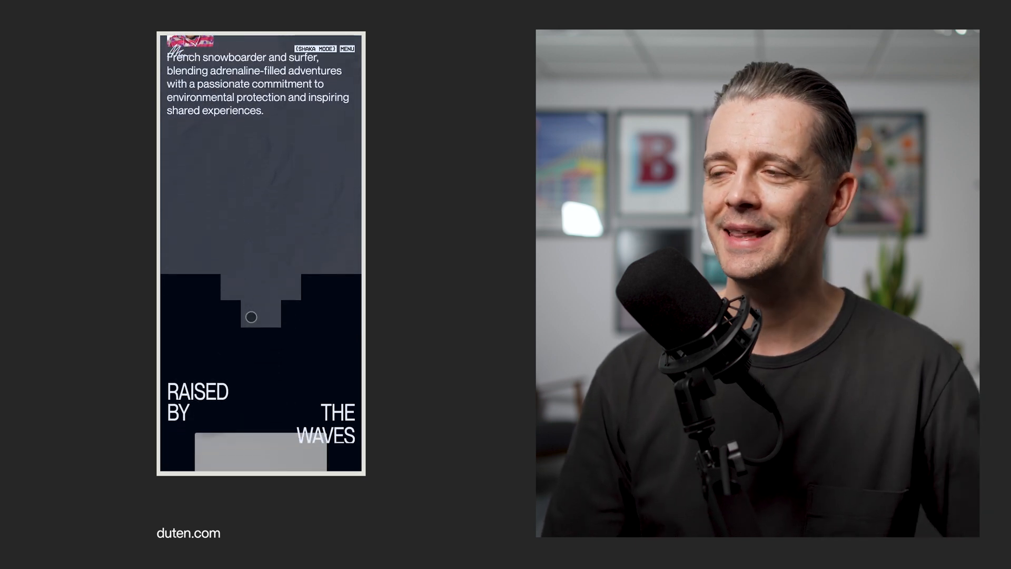
scroll(down, 3)
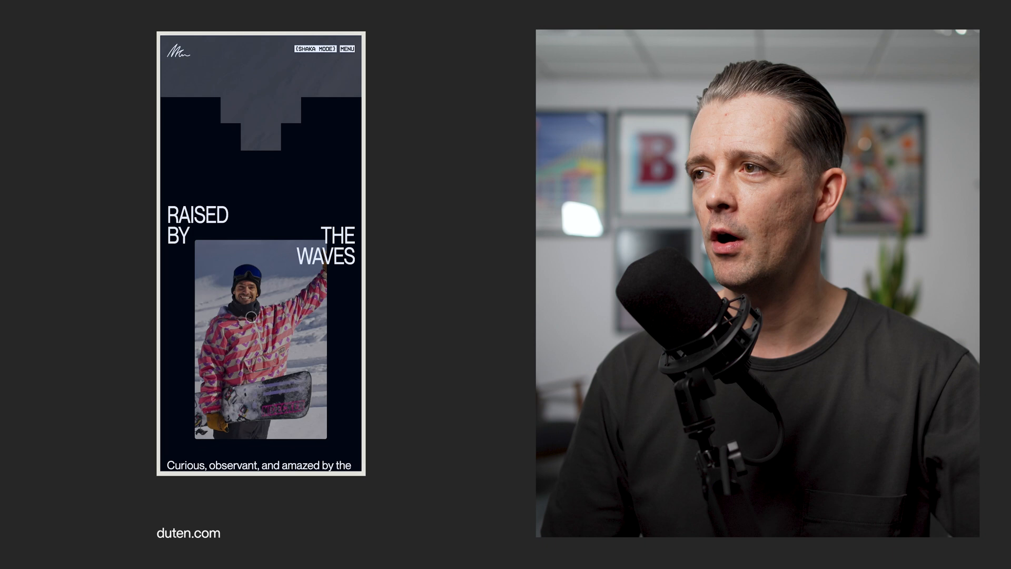
scroll(down, 3)
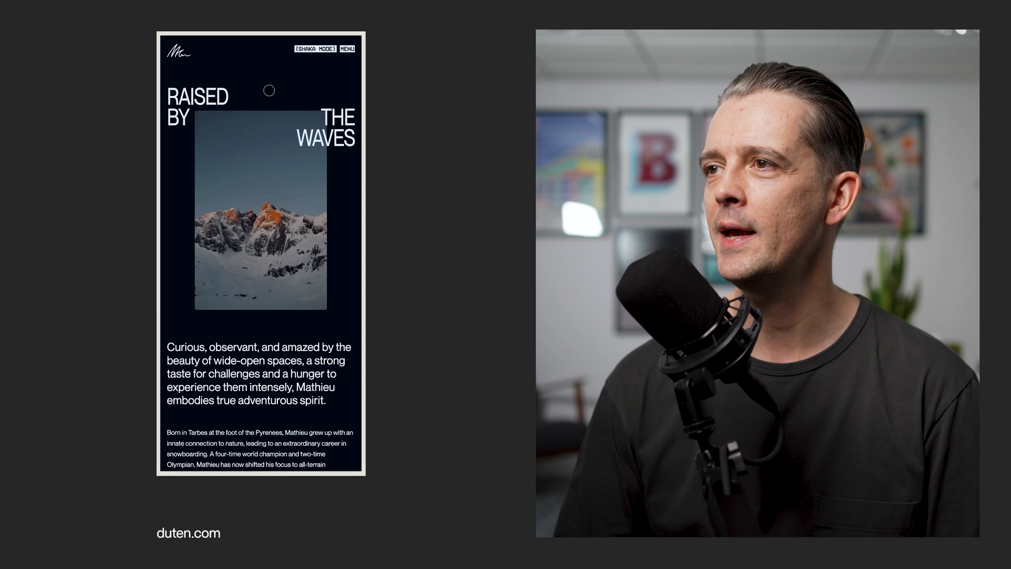
scroll(down, 3)
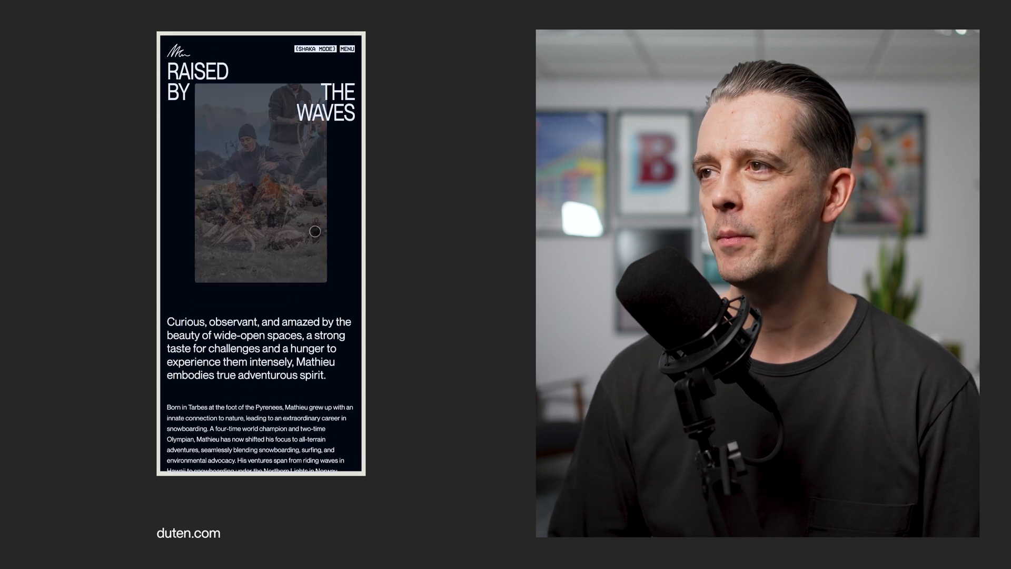
scroll(down, 3)
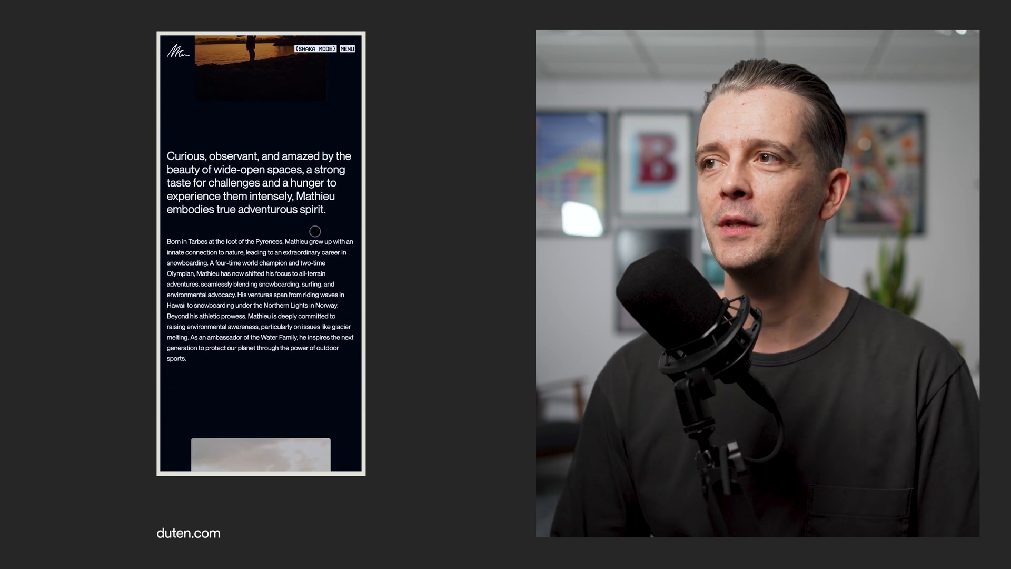
scroll(down, 3)
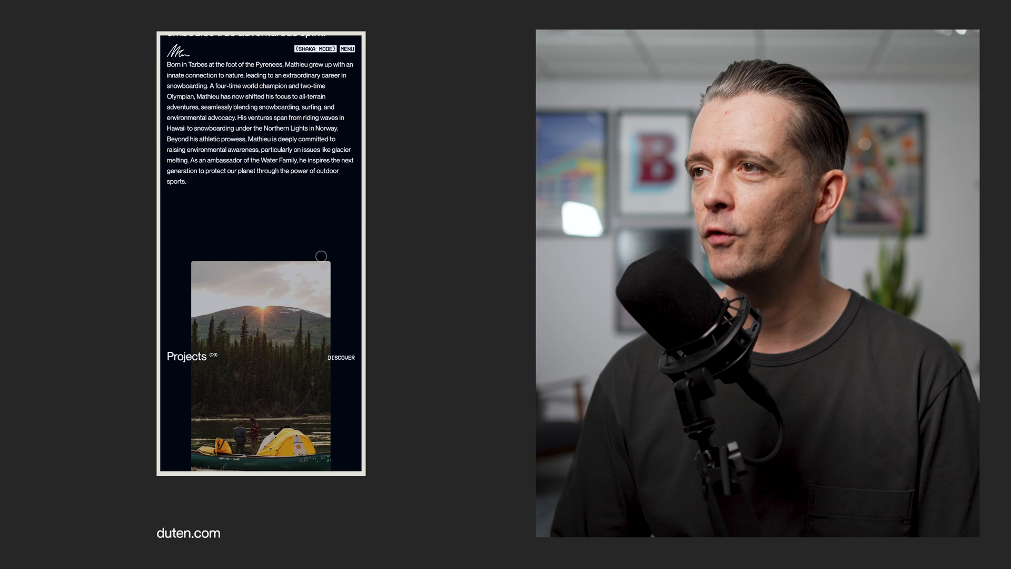
scroll(down, 3)
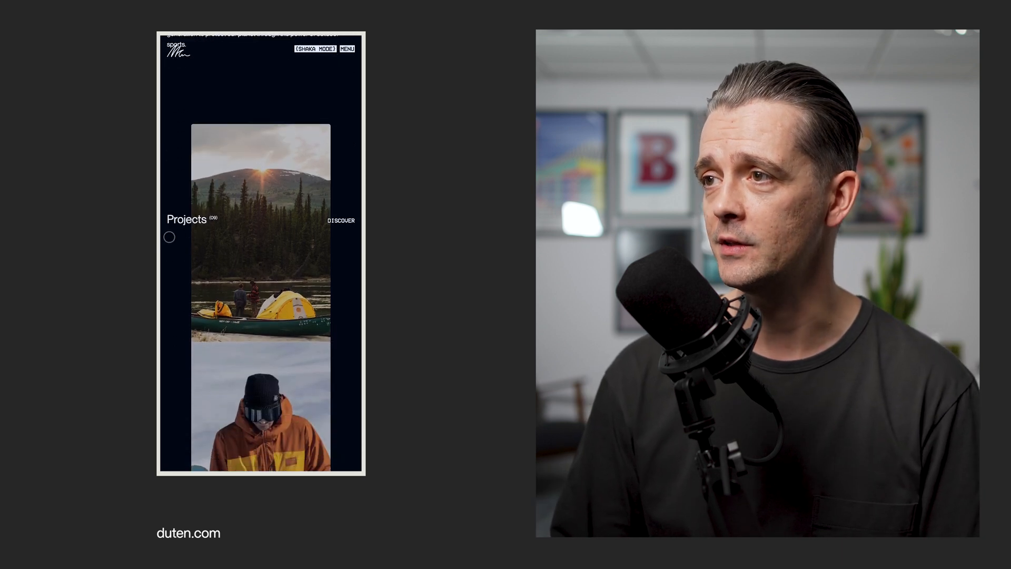
Scroll past the Projects images and 'Supported by' logos to the social links and mailing-list footer.
scroll(down, 3)
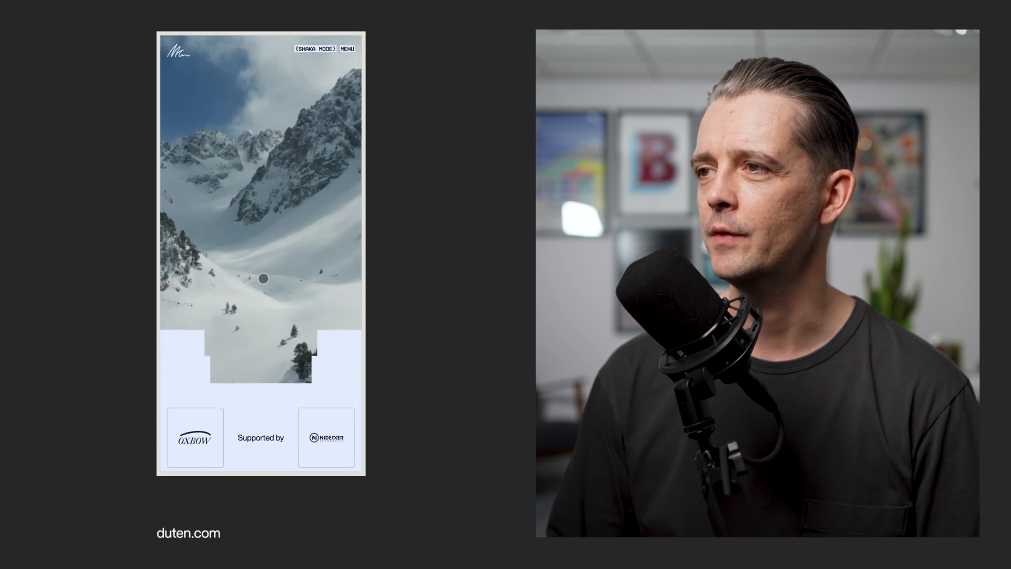
scroll(down, 3)
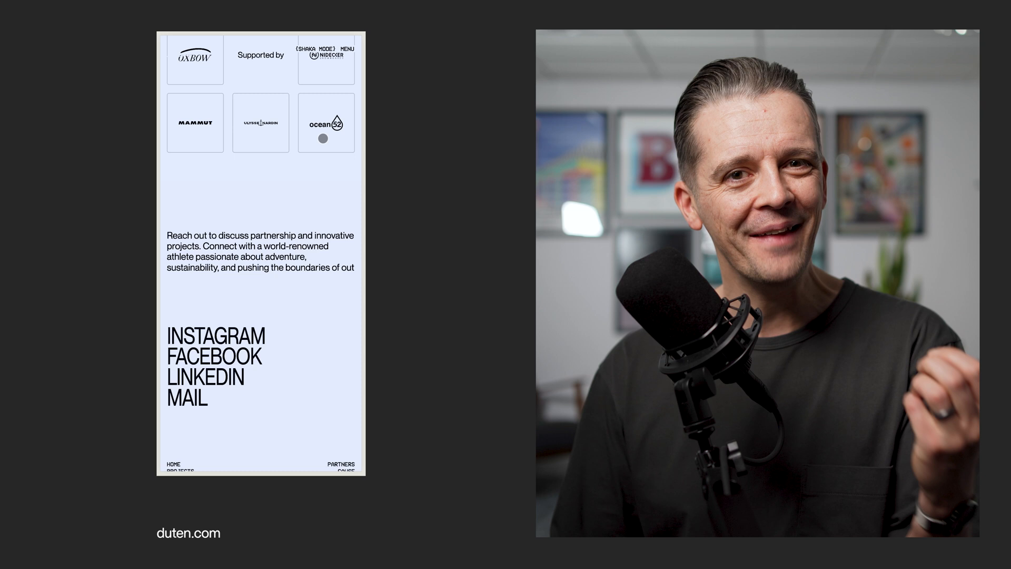
scroll(down, 3)
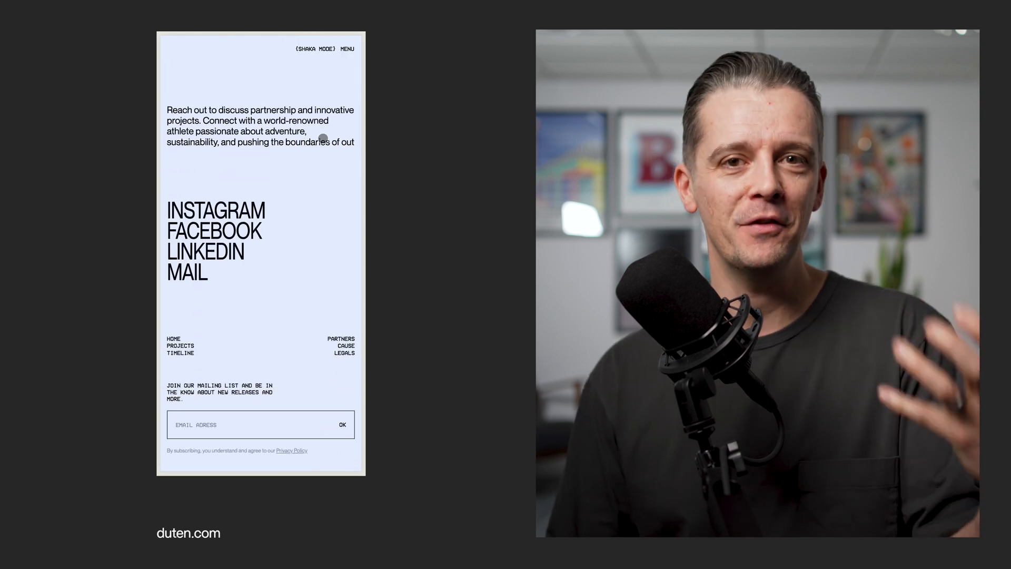